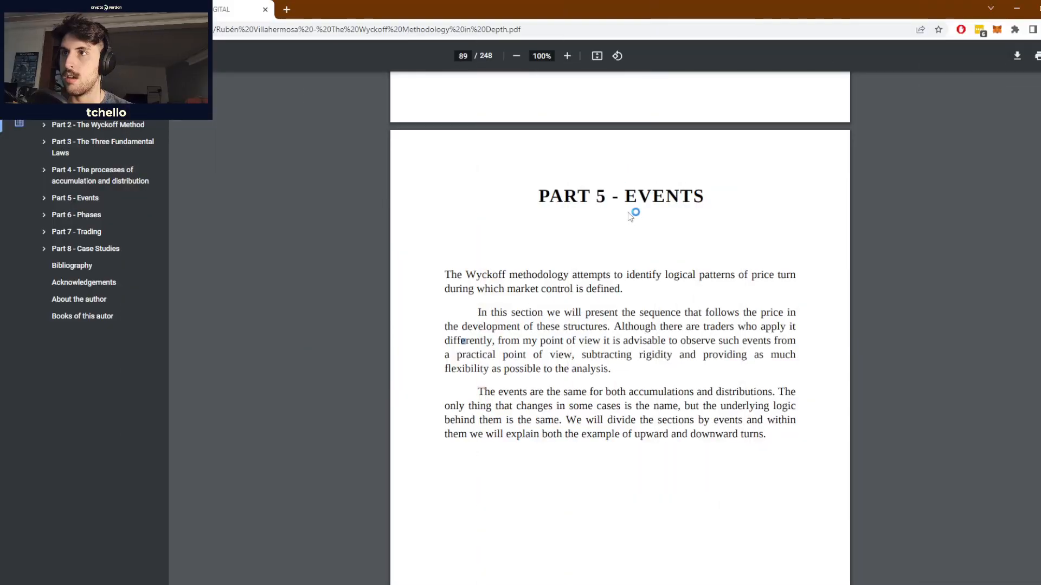
{"action": "mouse_move", "coordinate": [717, 208]}
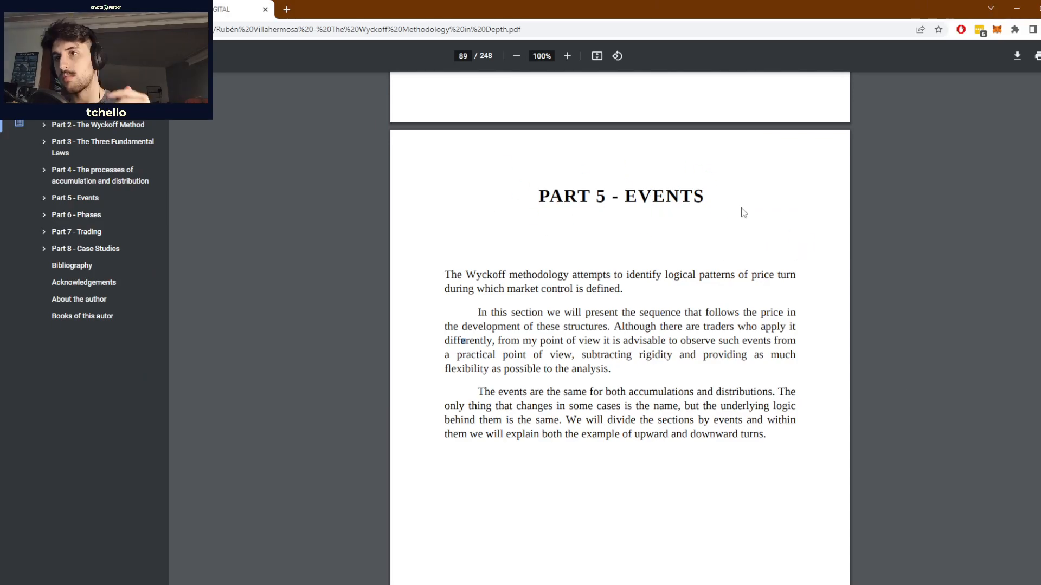
{"action": "mouse_move", "coordinate": [715, 374]}
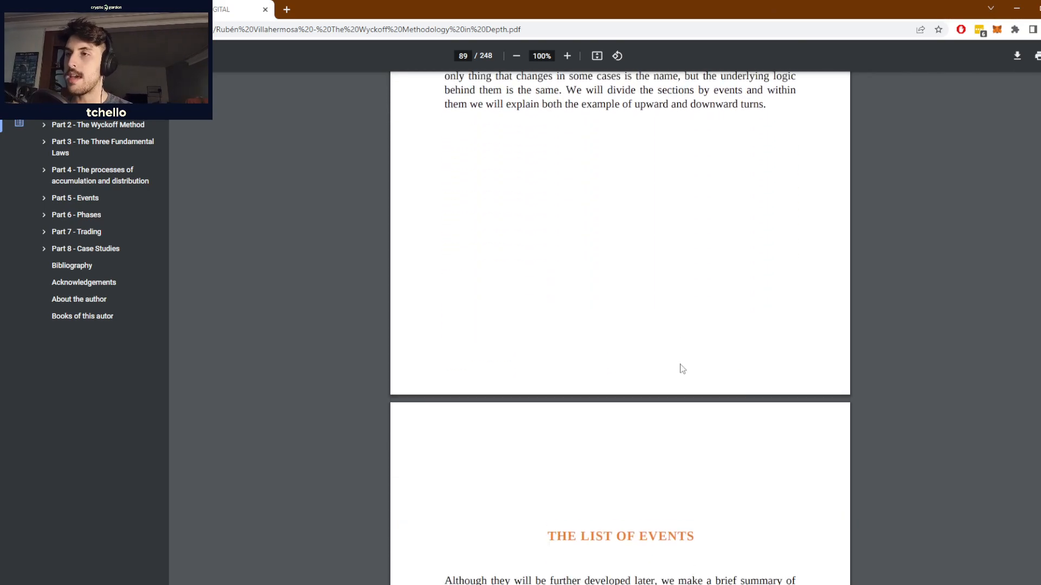
Scroll from page 89's Part 5 events list down to Event #7: Confirmation on page 92
{"action": "scroll", "scroll_direction": "down", "scroll_amount": 3}
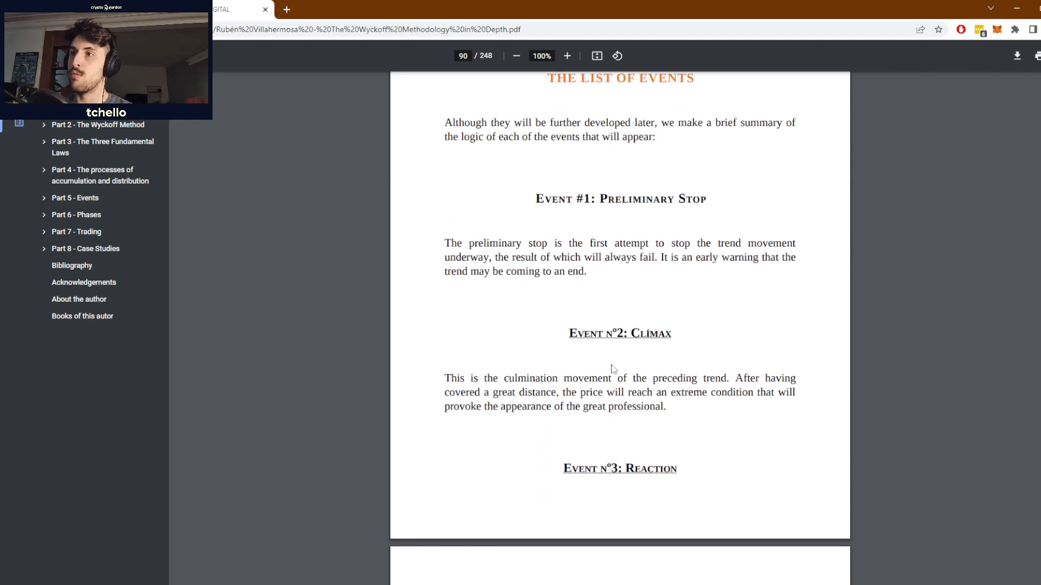
{"action": "mouse_move", "coordinate": [770, 425]}
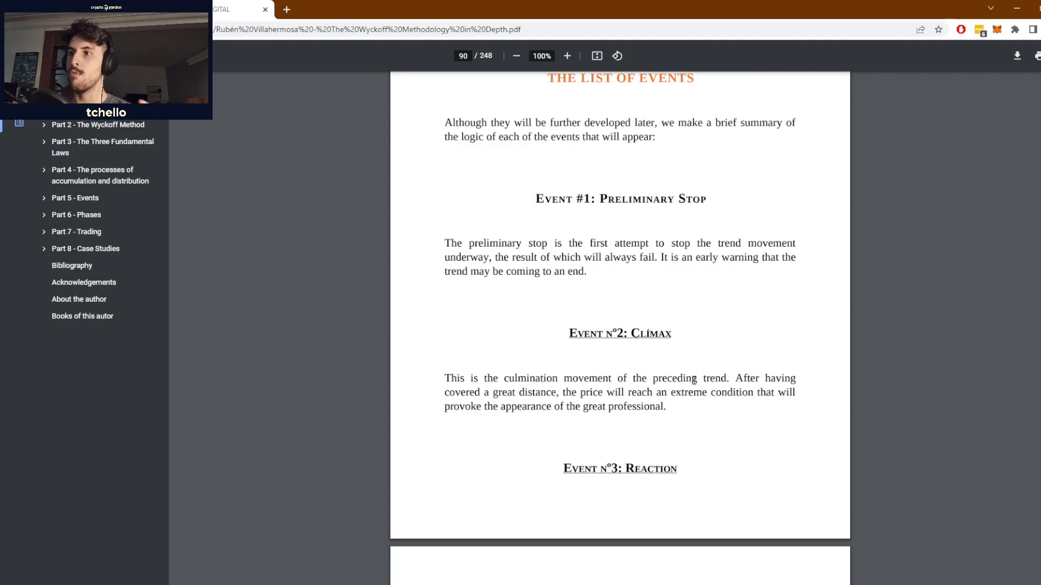
{"action": "scroll", "scroll_direction": "down", "scroll_amount": 3}
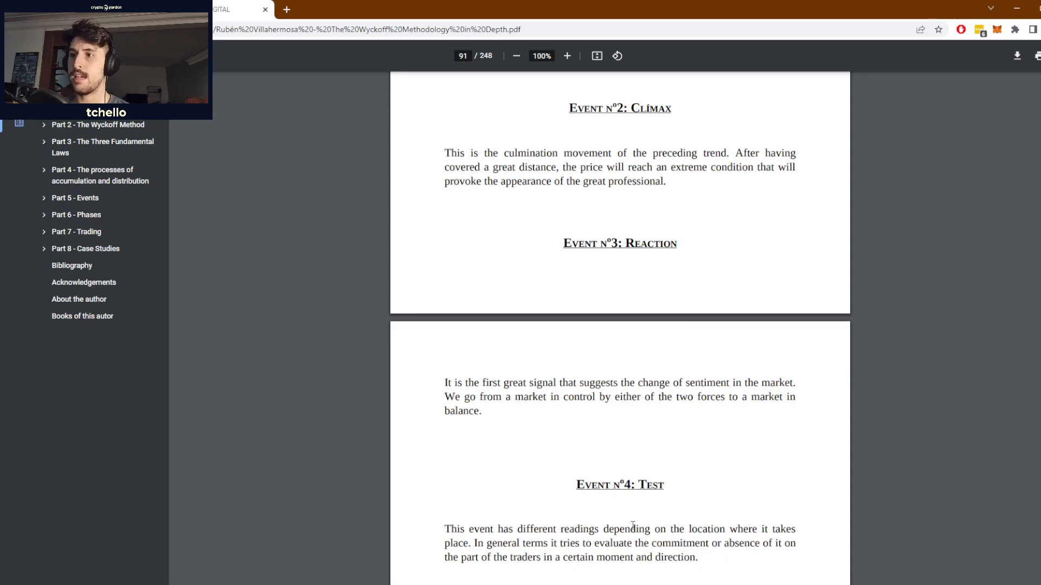
{"action": "scroll", "scroll_direction": "down", "scroll_amount": 3}
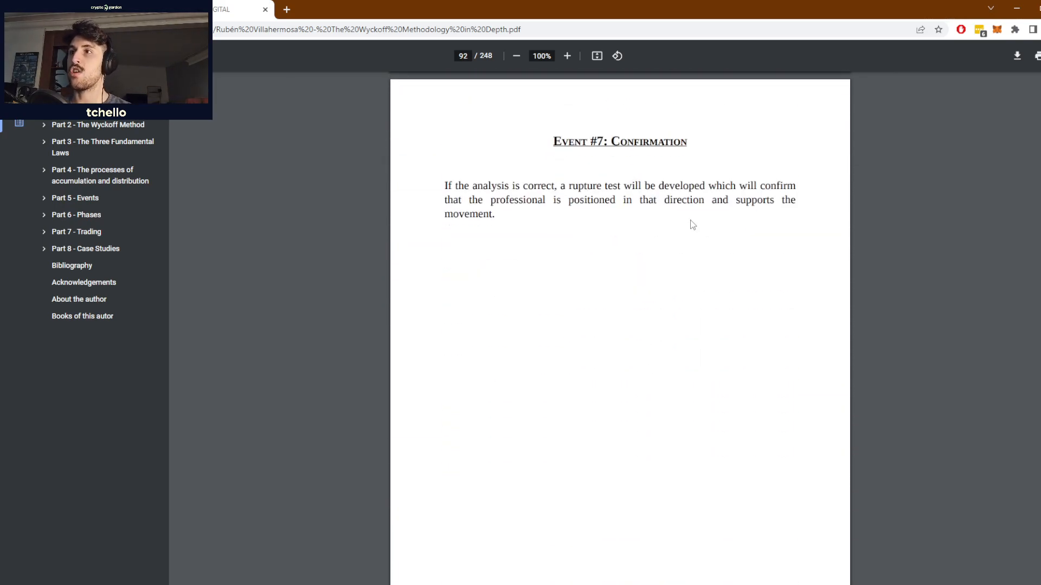
{"action": "scroll", "scroll_direction": "down", "scroll_amount": 3}
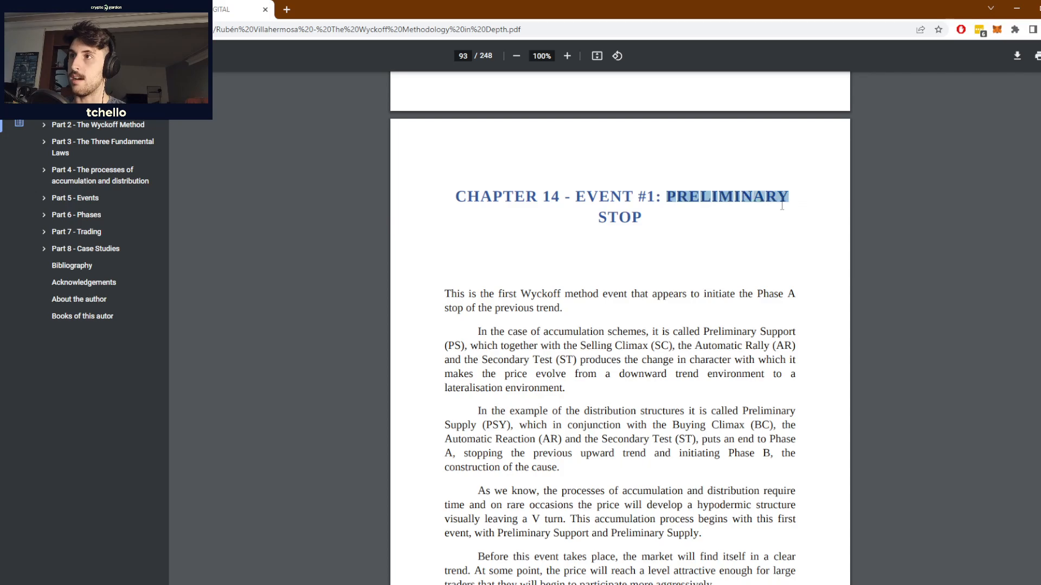
Scroll to page 93 showing Chapter 14, Event #1: Preliminary Stop
{"action": "scroll", "scroll_direction": "down", "scroll_amount": 3}
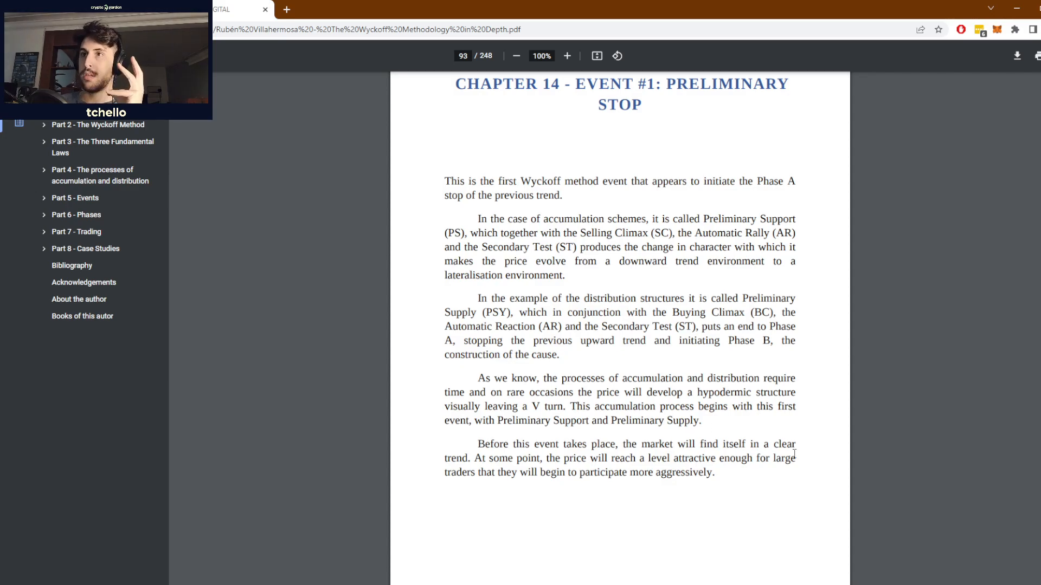
{"action": "mouse_move", "coordinate": [75, 232]}
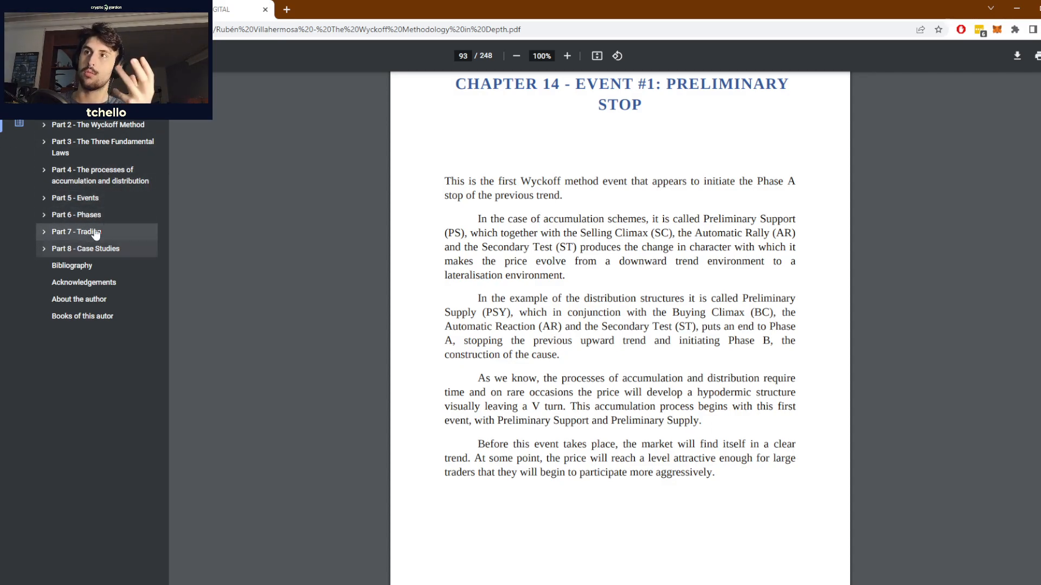
{"action": "mouse_move", "coordinate": [75, 215]}
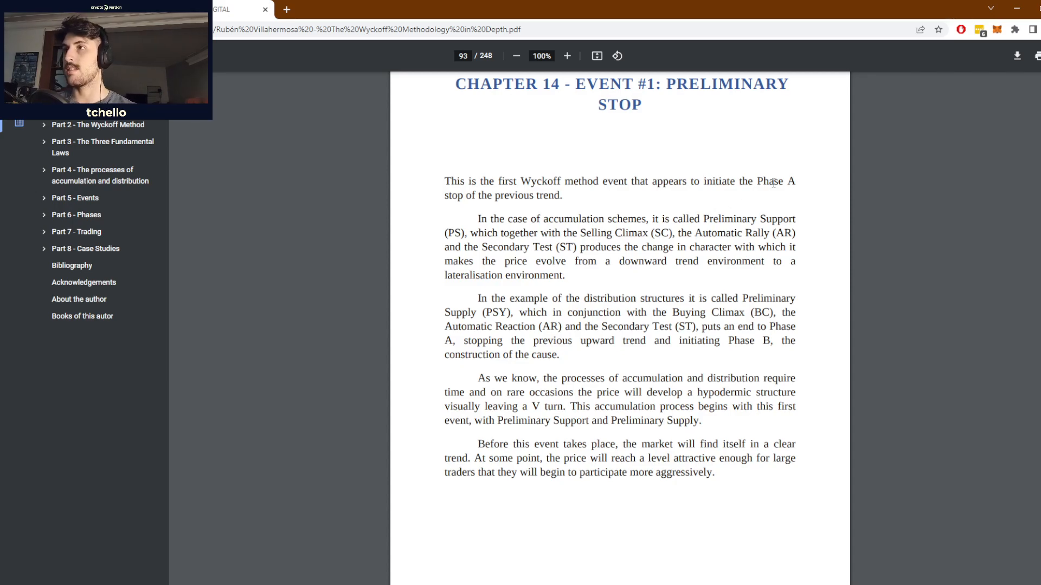
{"action": "mouse_move", "coordinate": [682, 148]}
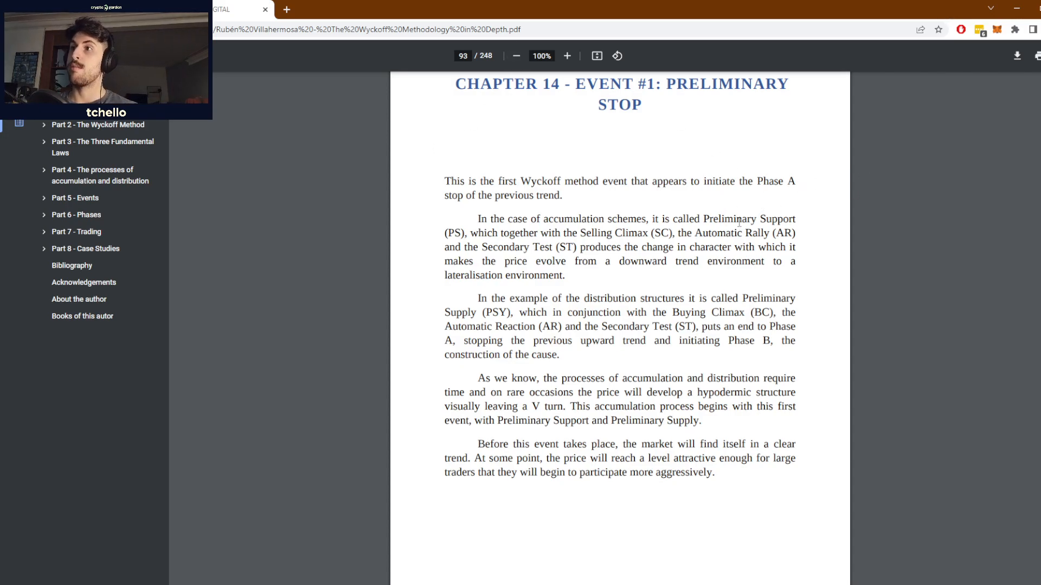
{"action": "mouse_move", "coordinate": [702, 204]}
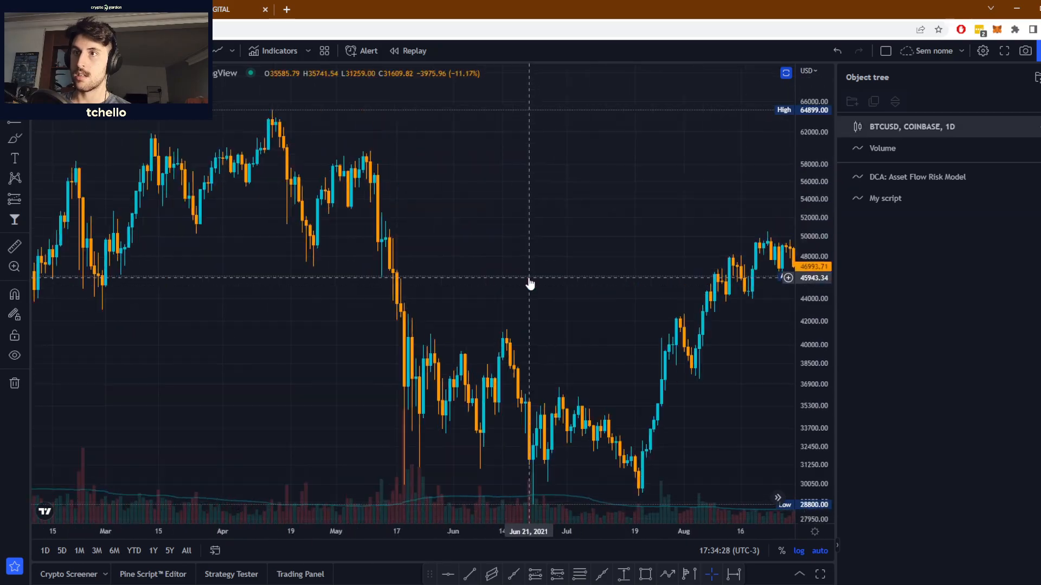
Pan the BTCUSD daily chart back to the late-2020 through 2021 price history
{"action": "left_click_drag", "start_coordinate": [528, 284], "coordinate": [569, 191]}
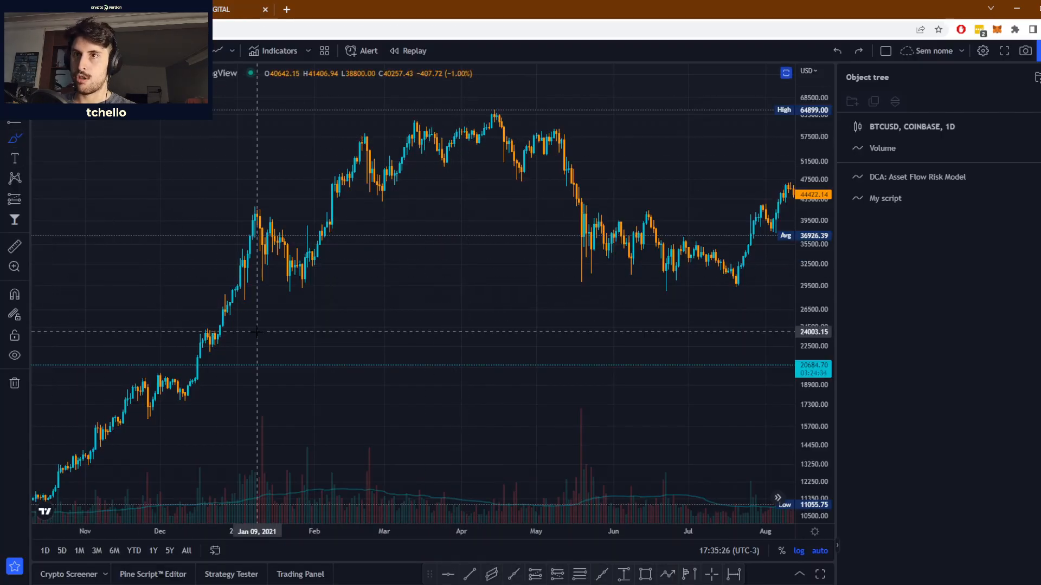
Brush a sideways zigzag range and an upward breakout arrow below the early-2021 prices
{"action": "left_click_drag", "start_coordinate": [266, 306], "coordinate": [342, 429]}
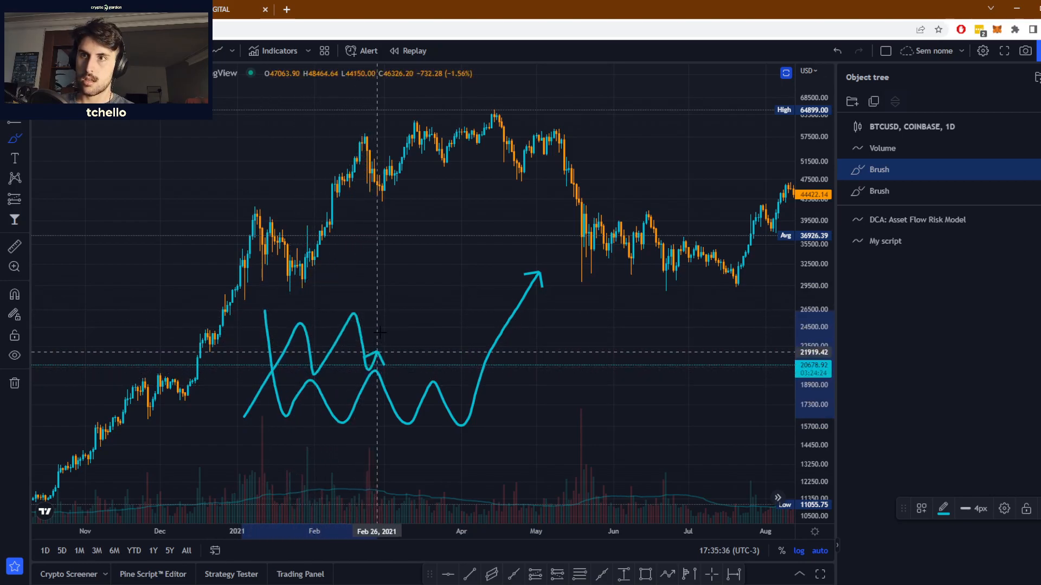
{"action": "left_click_drag", "start_coordinate": [375, 352], "coordinate": [541, 418]}
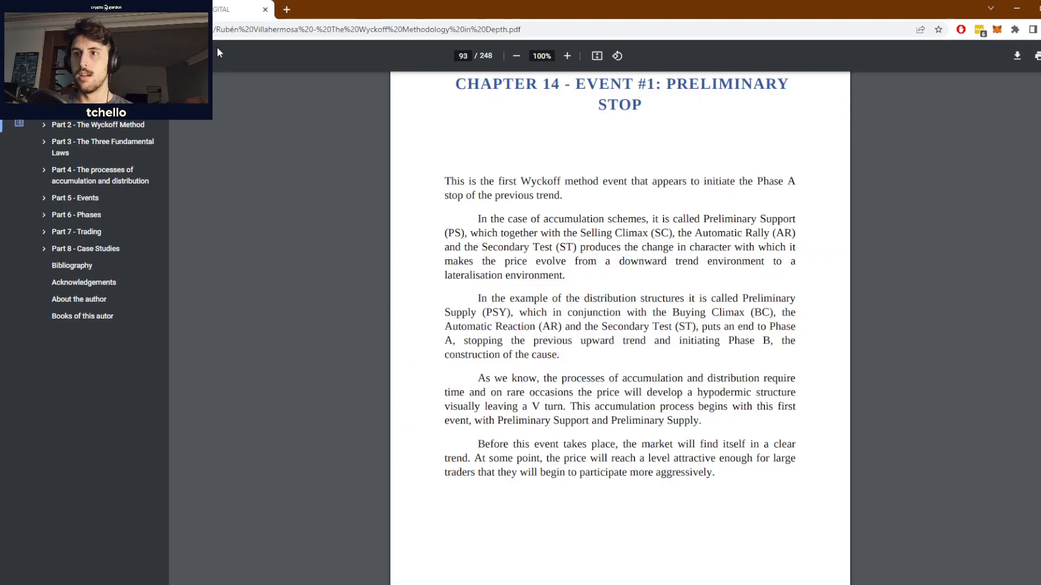
Scroll down to page 94, 'How the preliminary stop appears on the graphic'
{"action": "scroll", "scroll_direction": "down", "scroll_amount": 3}
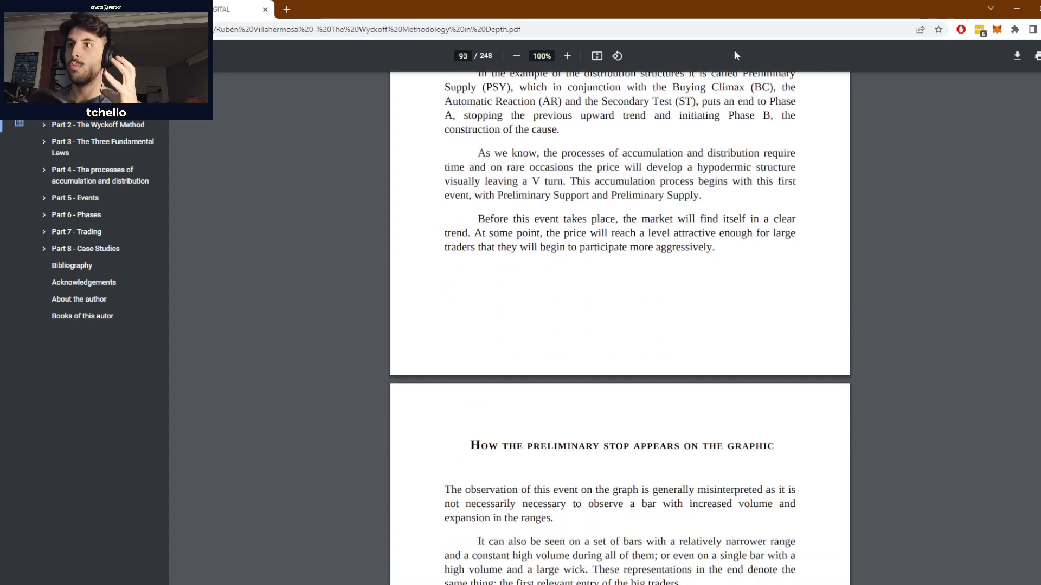
{"action": "mouse_move", "coordinate": [649, 166]}
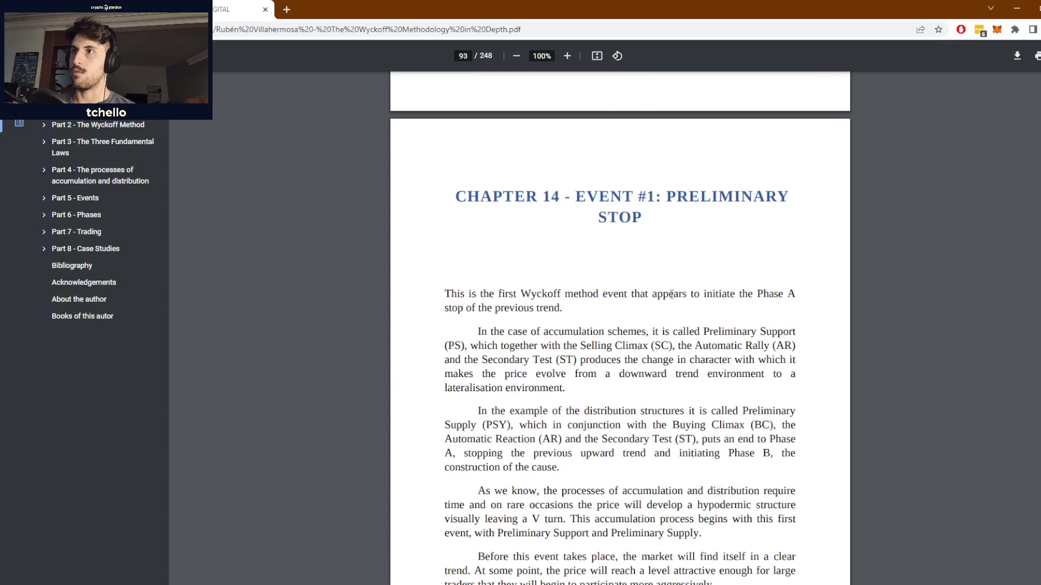
{"action": "scroll", "scroll_direction": "down", "scroll_amount": 3}
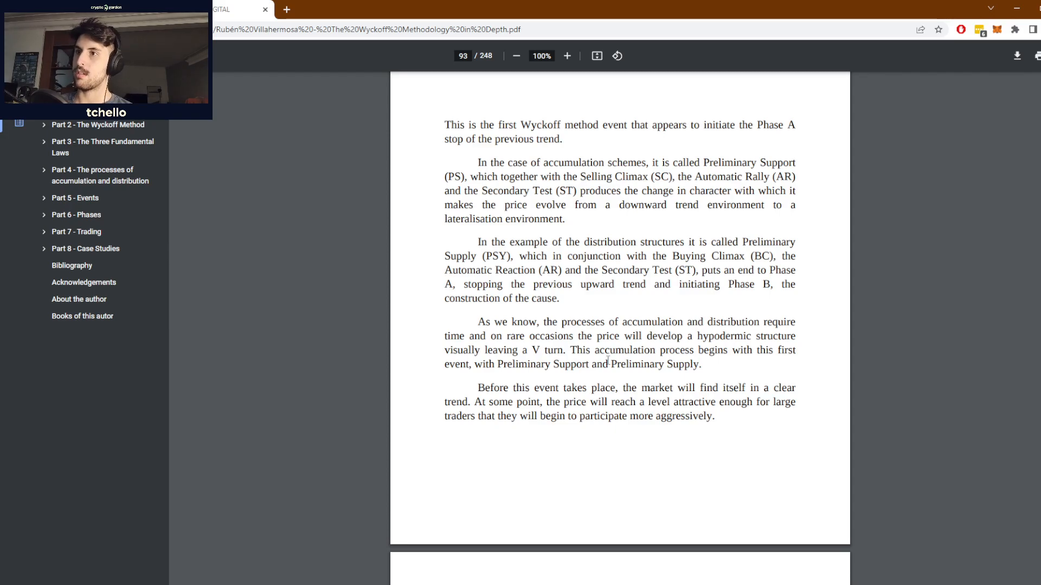
{"action": "scroll", "scroll_direction": "down", "scroll_amount": 3}
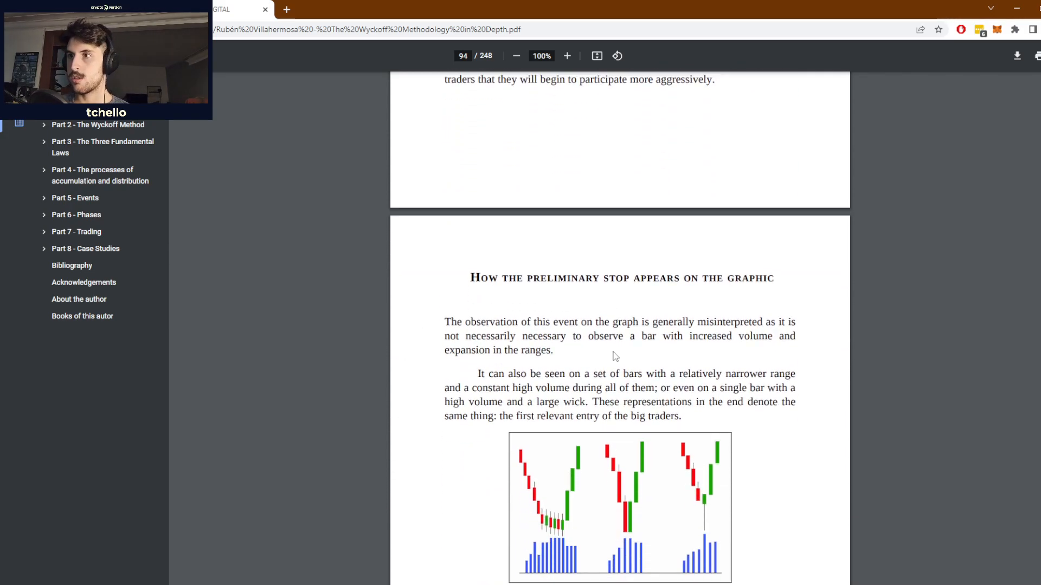
{"action": "scroll", "scroll_direction": "down", "scroll_amount": 3}
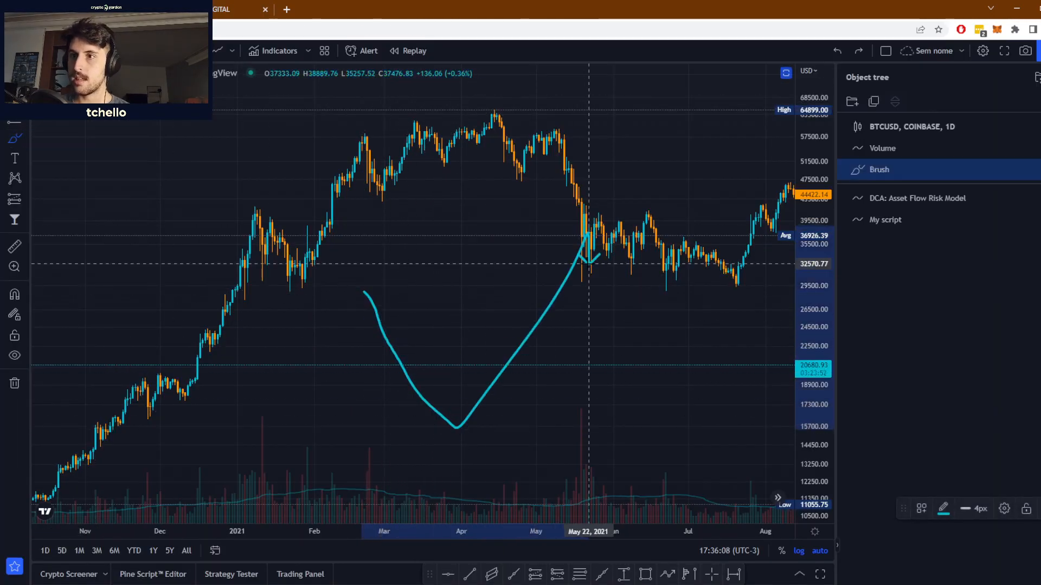
Brush the fall from the April high to the May low and a mark above the 2021 highs, dismissing the stray Symbol Search
{"action": "left_click_drag", "start_coordinate": [374, 367], "coordinate": [409, 445]}
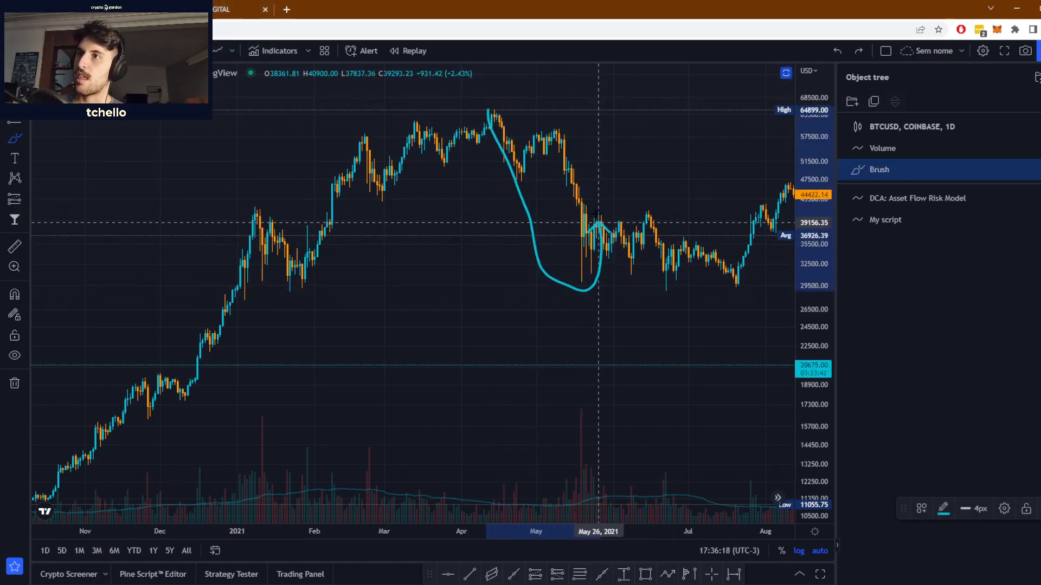
{"action": "left_click_drag", "start_coordinate": [478, 106], "coordinate": [591, 279]}
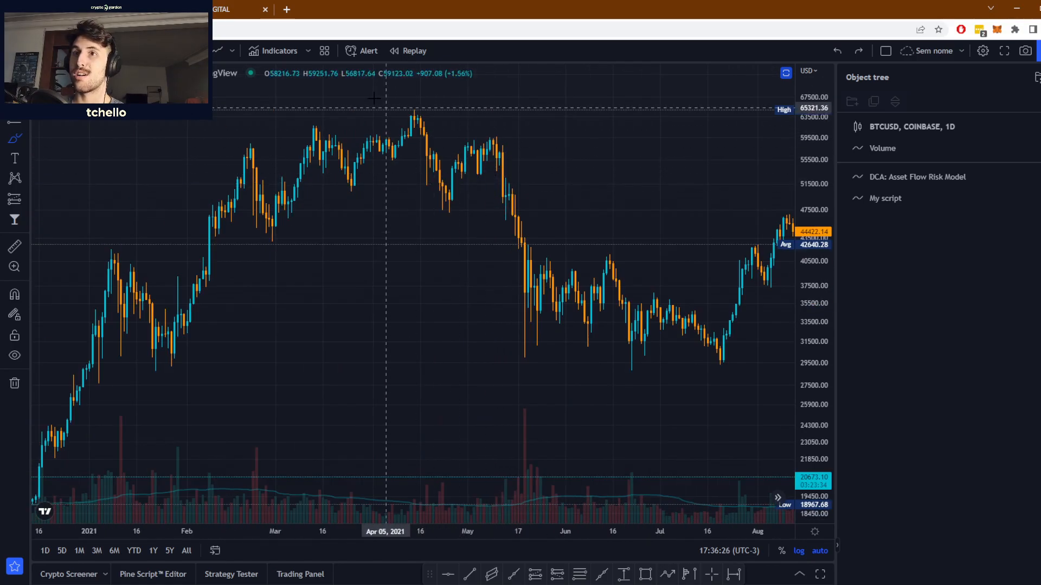
{"action": "mouse_move", "coordinate": [447, 113]}
{"action": "type", "text": "x"}
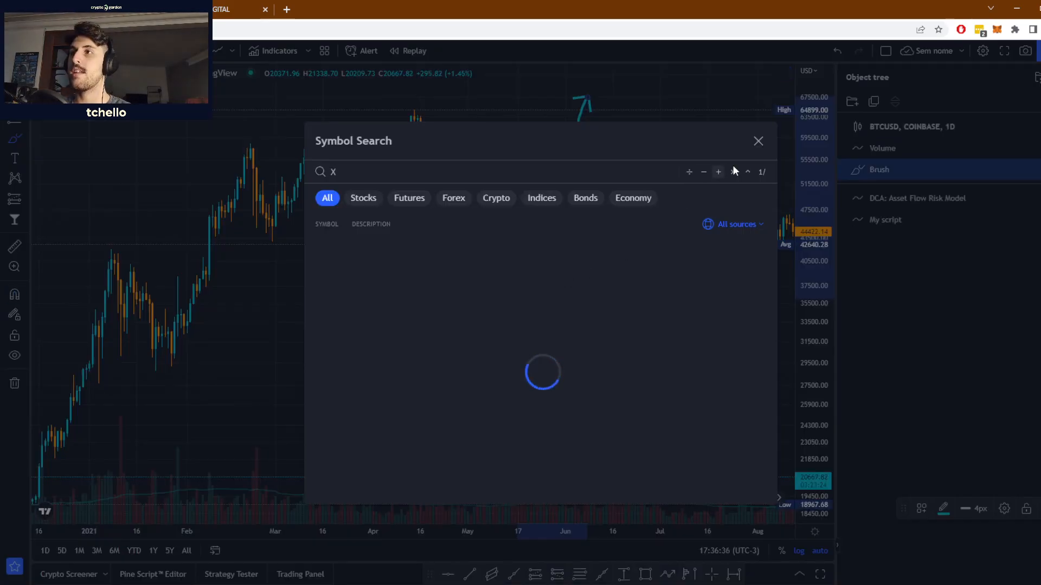
{"action": "left_click", "coordinate": [758, 141]}
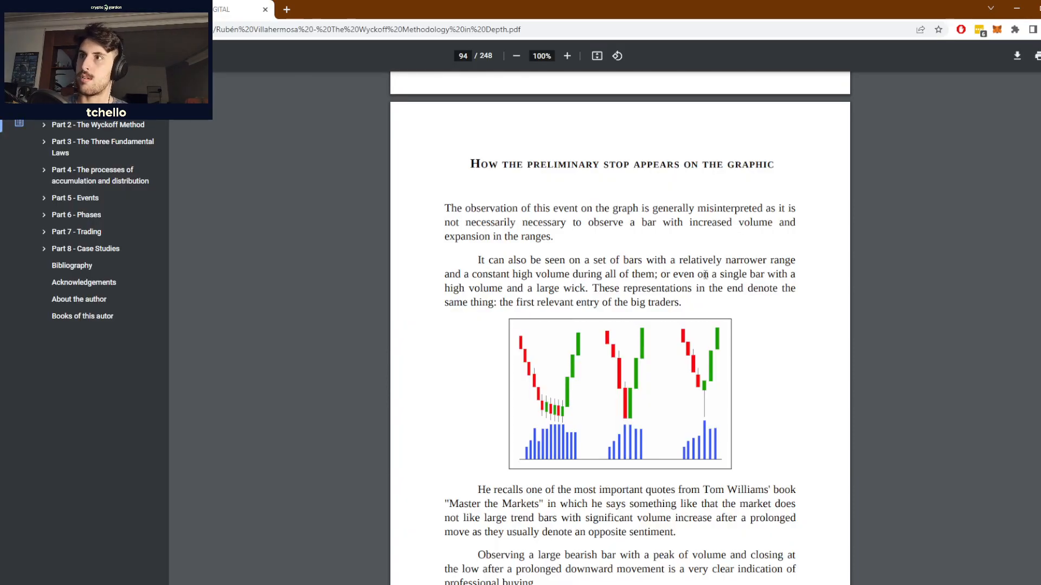
{"action": "mouse_move", "coordinate": [553, 412]}
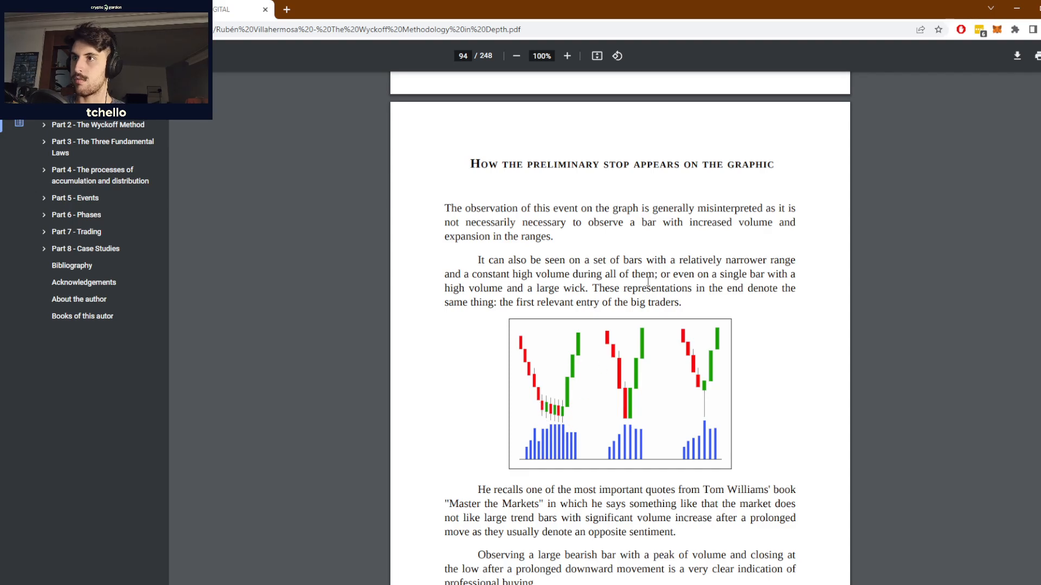
Scroll through page 94's preliminary-stop section down to the oversold-condition paragraph
{"action": "scroll", "scroll_direction": "down", "scroll_amount": 3}
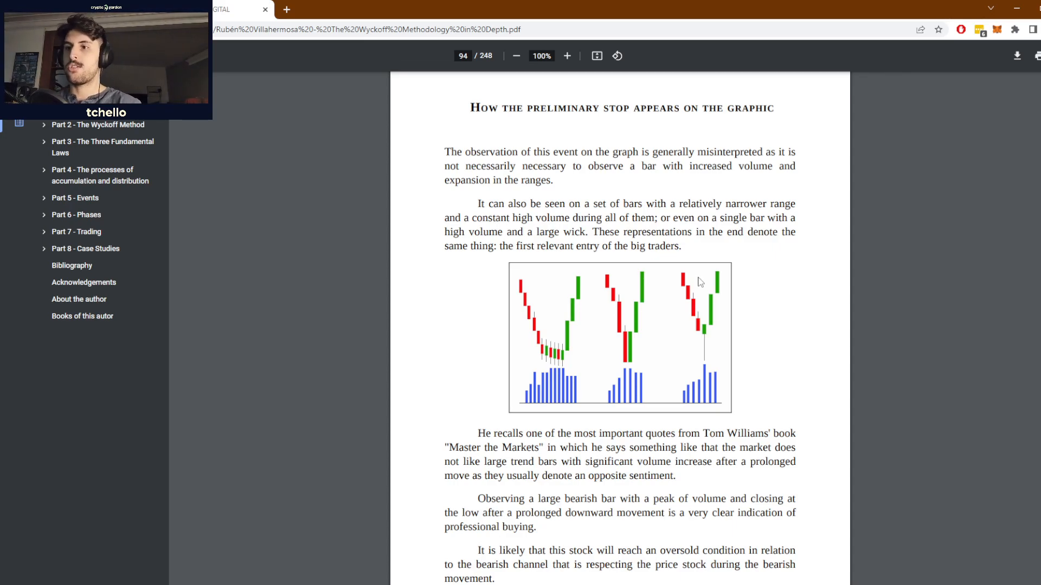
{"action": "scroll", "scroll_direction": "down", "scroll_amount": 3}
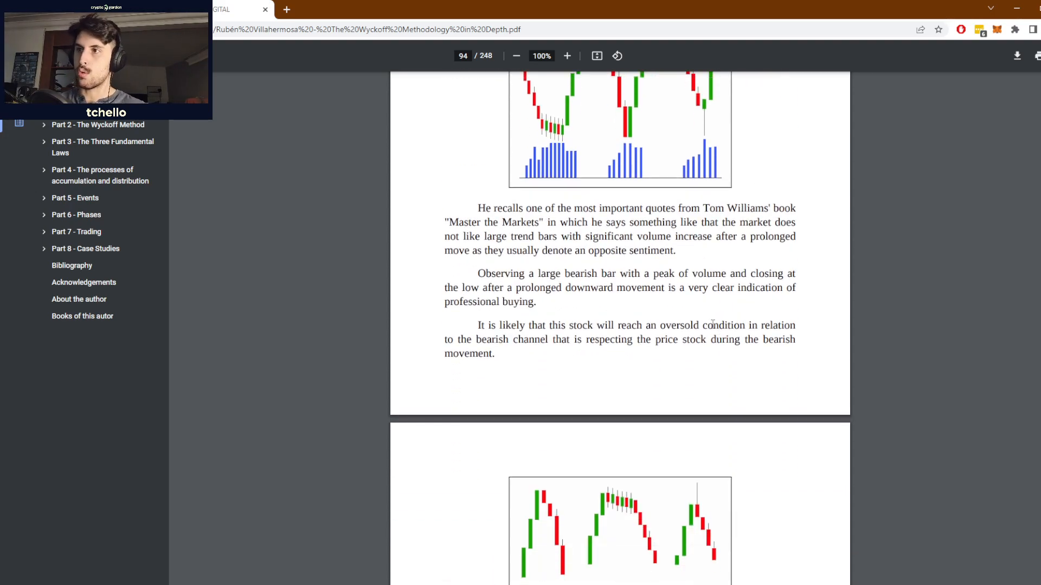
{"action": "mouse_move", "coordinate": [713, 387]}
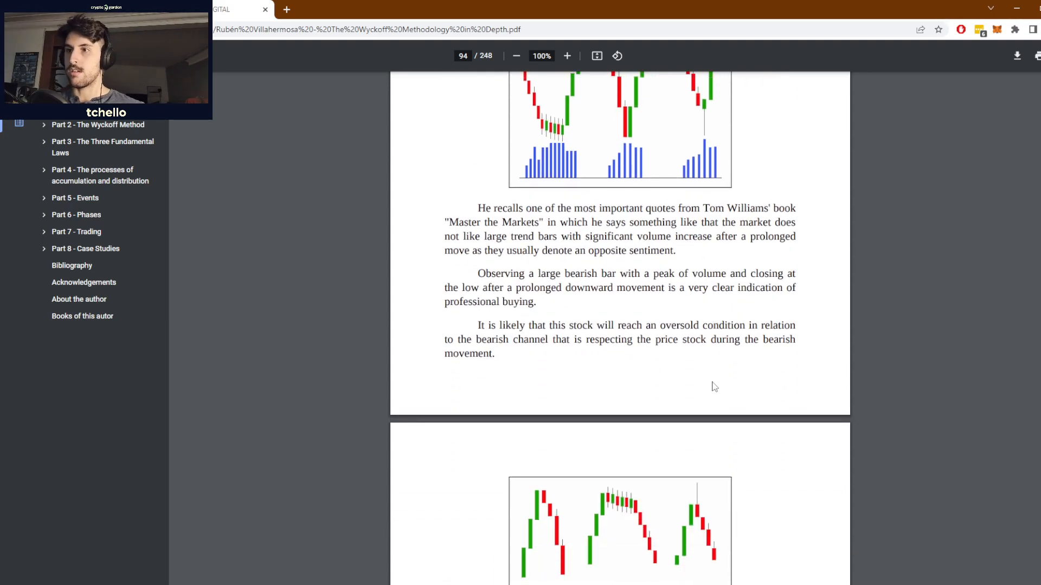
{"action": "scroll", "scroll_direction": "down", "scroll_amount": 3}
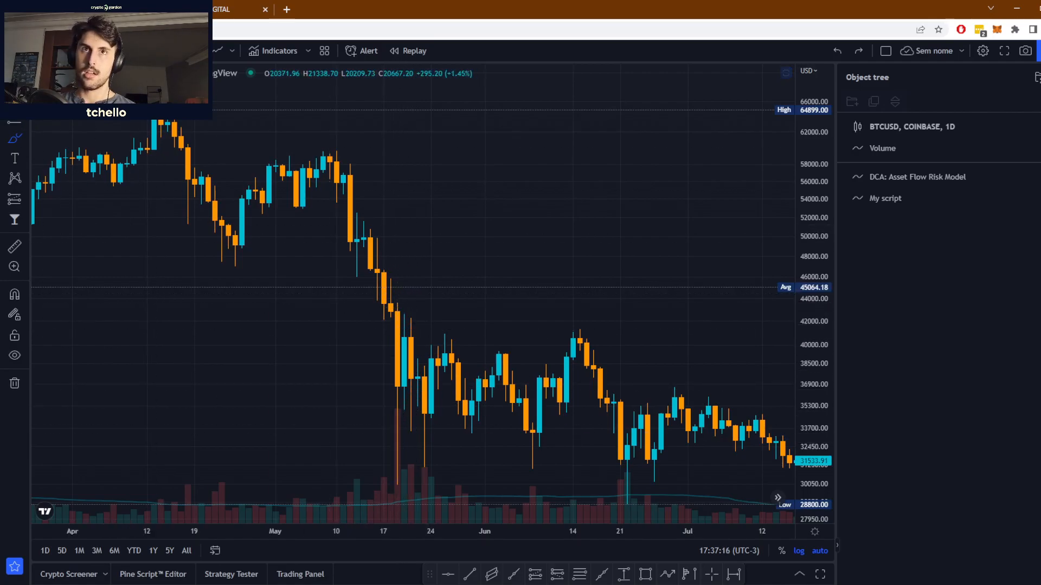
{"action": "mouse_move", "coordinate": [270, 311]}
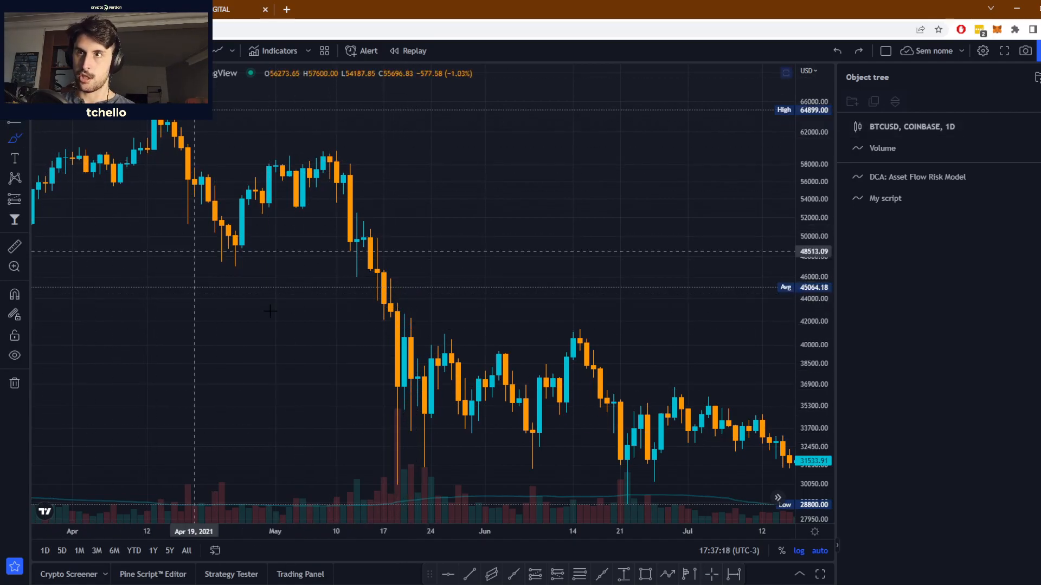
Pan back to the February–April 2021 rally and add a brush mark on it
{"action": "left_click_drag", "start_coordinate": [398, 372], "coordinate": [392, 404]}
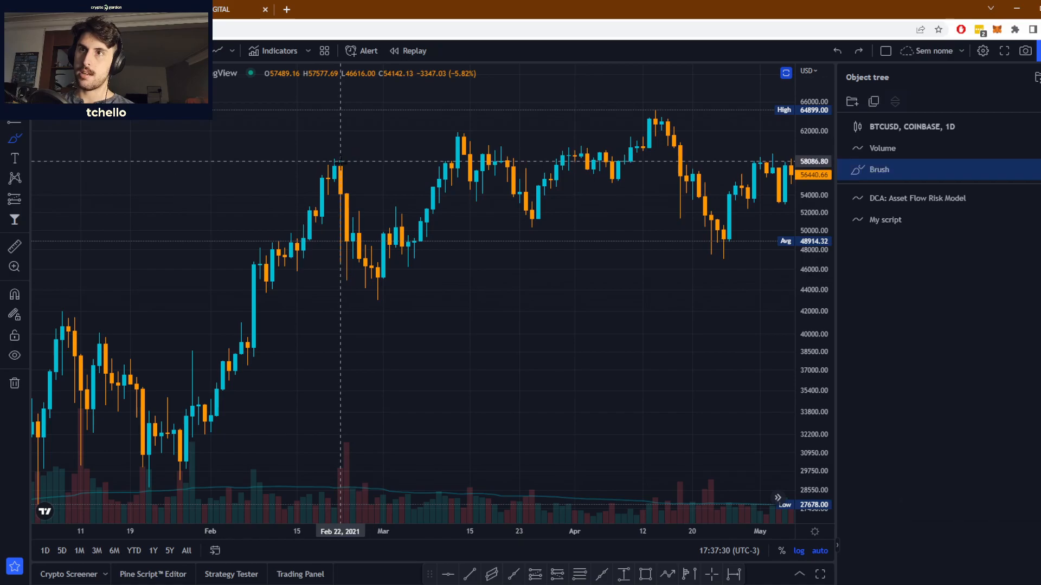
{"action": "left_click_drag", "start_coordinate": [338, 163], "coordinate": [345, 275]}
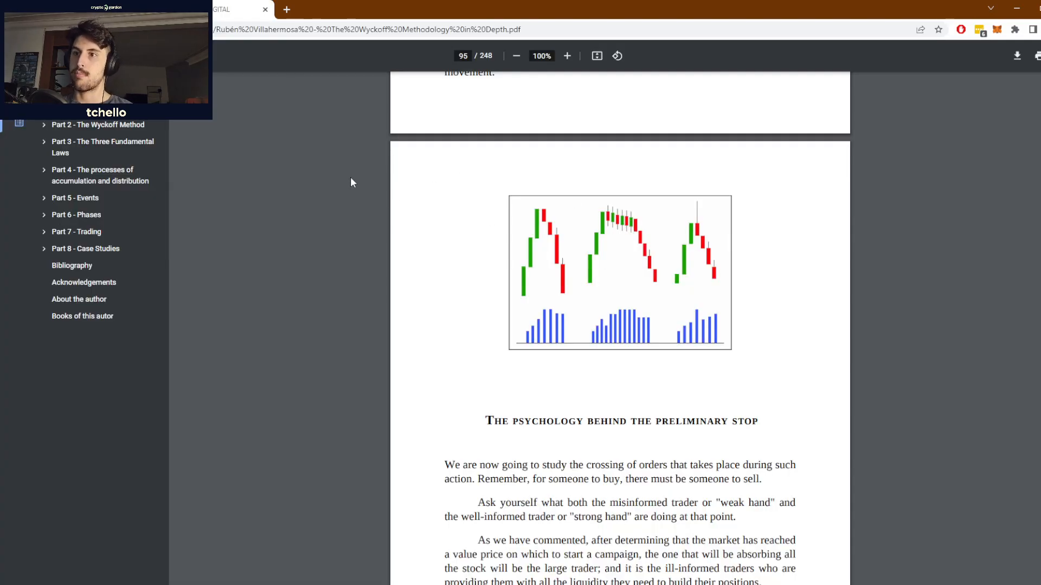
Scroll through pages 95–96 on preliminary-stop psychology and highlight 'The greedy'
{"action": "scroll", "scroll_direction": "down", "scroll_amount": 3}
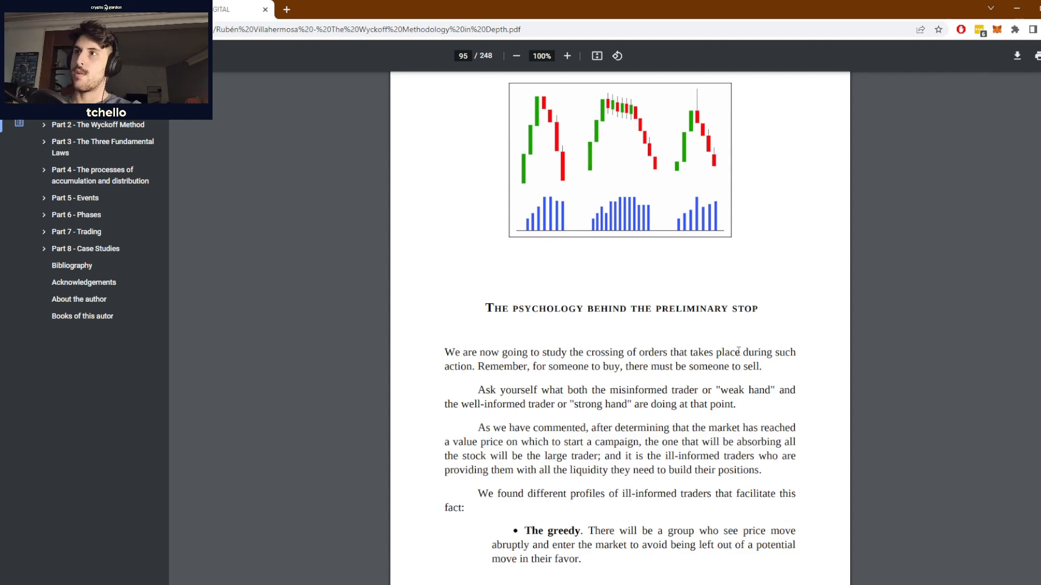
{"action": "mouse_move", "coordinate": [737, 340]}
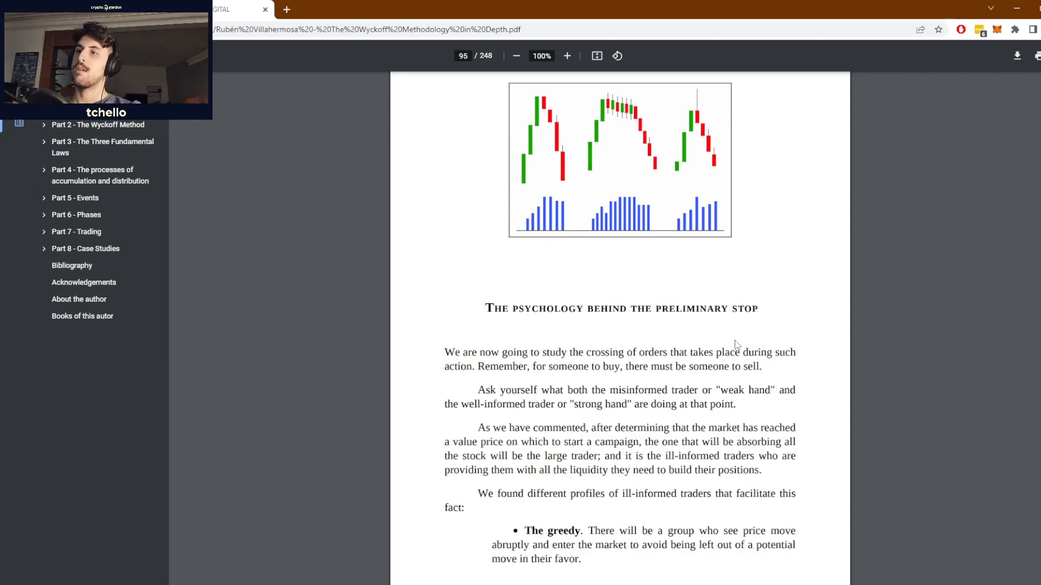
{"action": "mouse_move", "coordinate": [741, 343]}
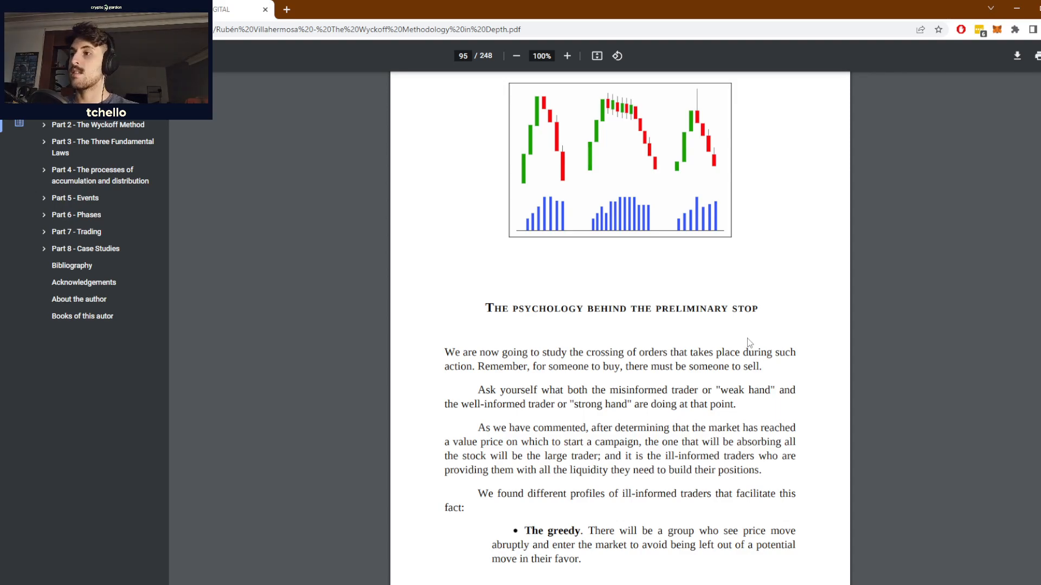
{"action": "mouse_move", "coordinate": [766, 382]}
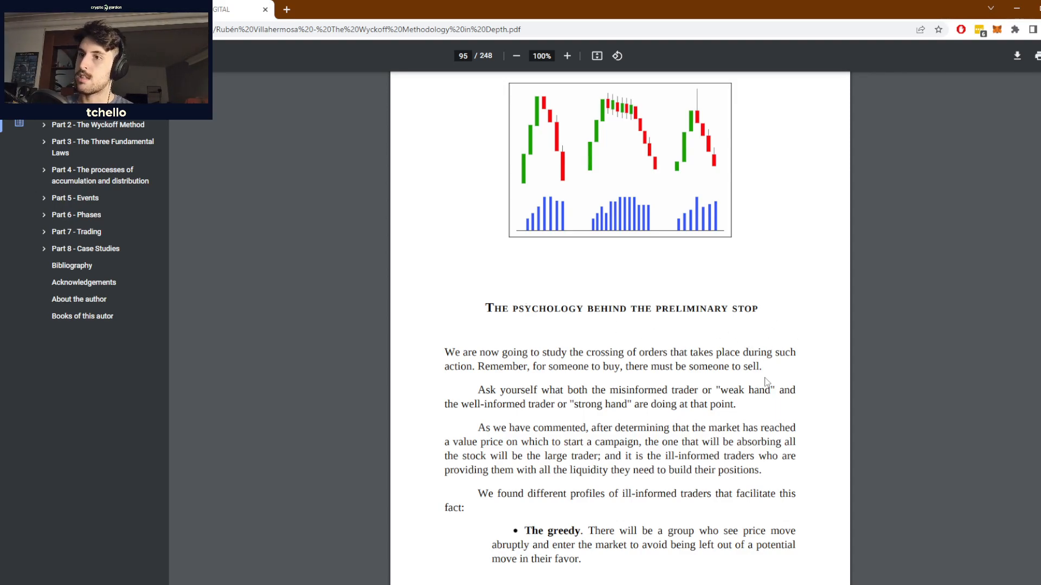
{"action": "scroll", "scroll_direction": "down", "scroll_amount": 3}
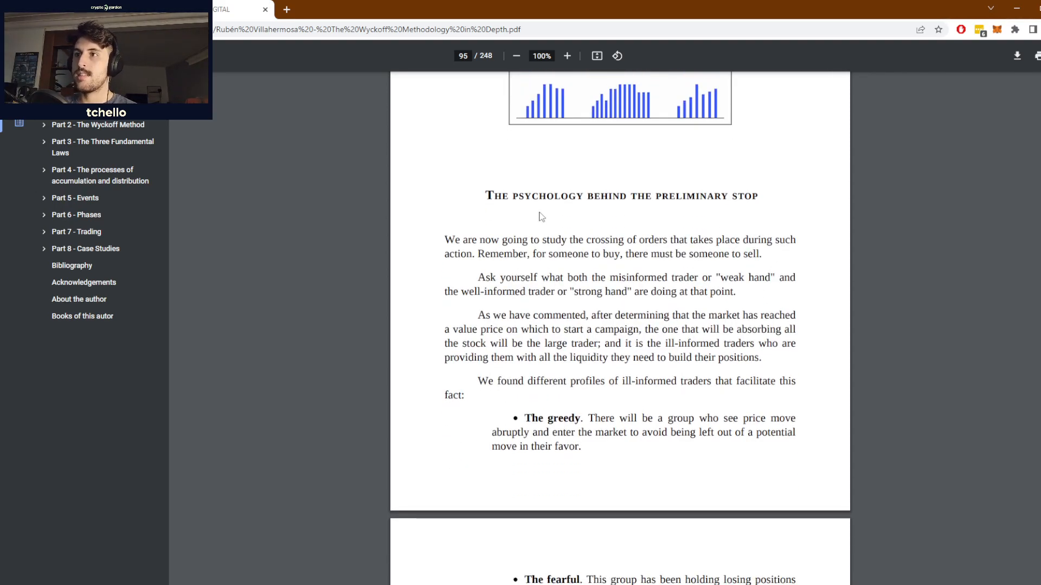
{"action": "mouse_move", "coordinate": [523, 229]}
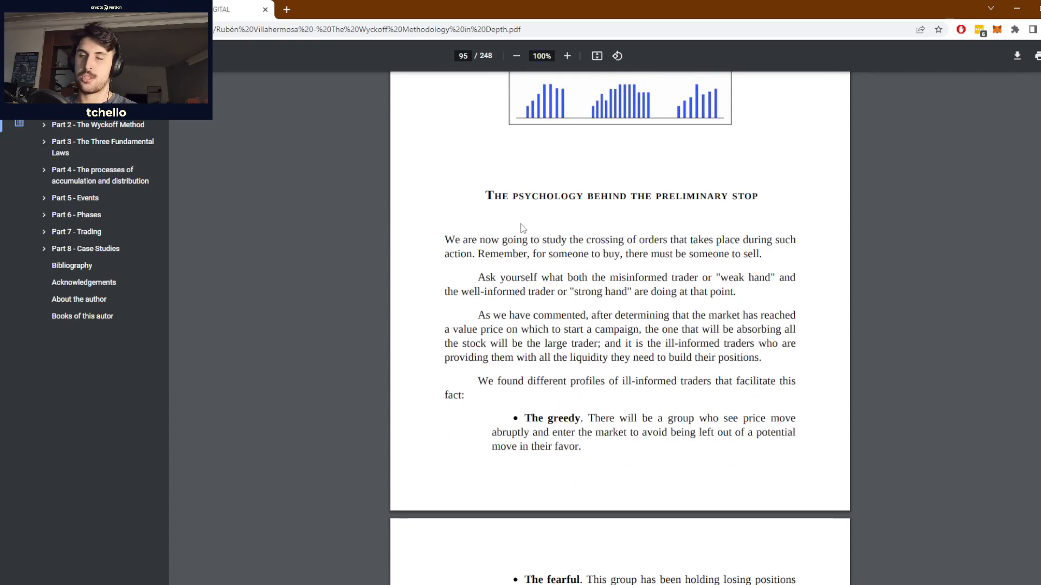
{"action": "mouse_move", "coordinate": [622, 391]}
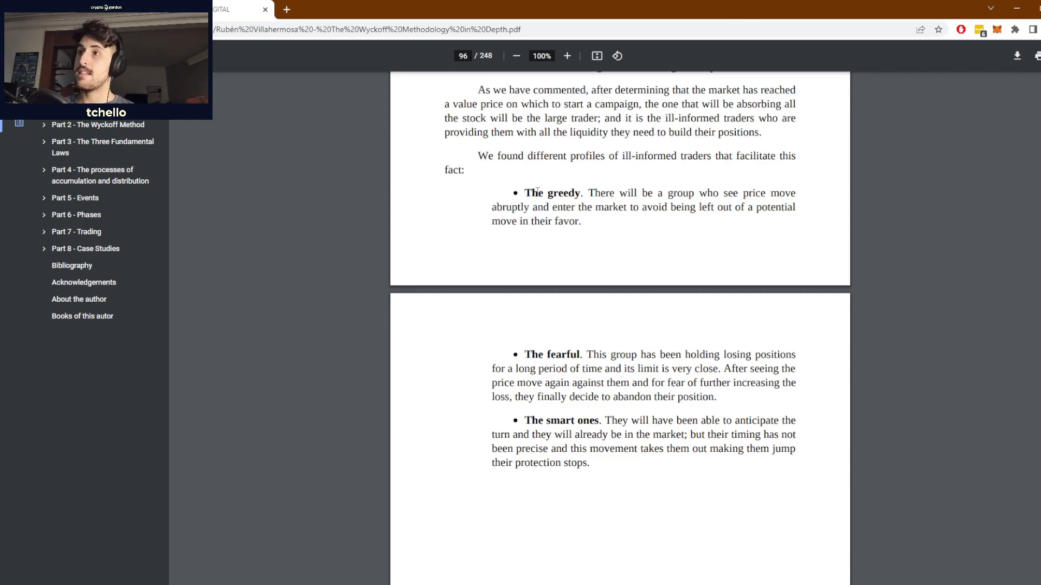
{"action": "double_click", "coordinate": [552, 193]}
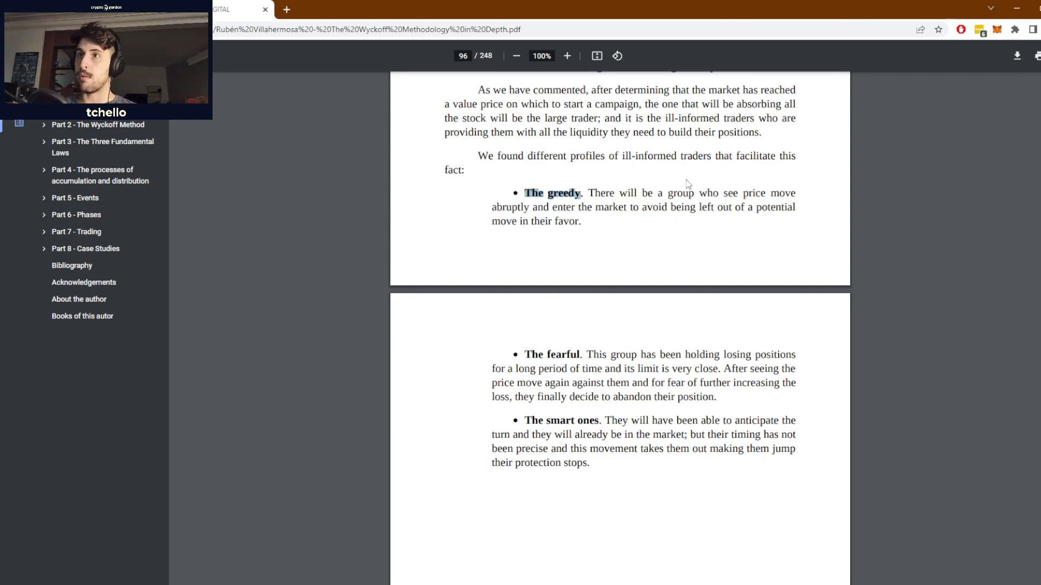
{"action": "mouse_move", "coordinate": [773, 183]}
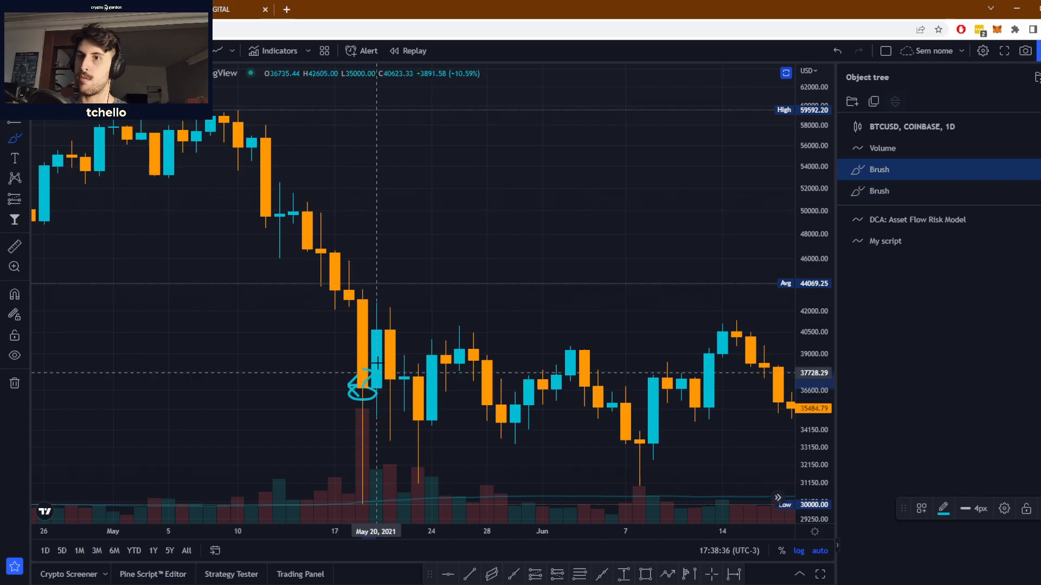
Circle the May 19, 2021 crash low with a brush mark, reselecting the Brush tool
{"action": "left_click_drag", "start_coordinate": [362, 385], "coordinate": [510, 123]}
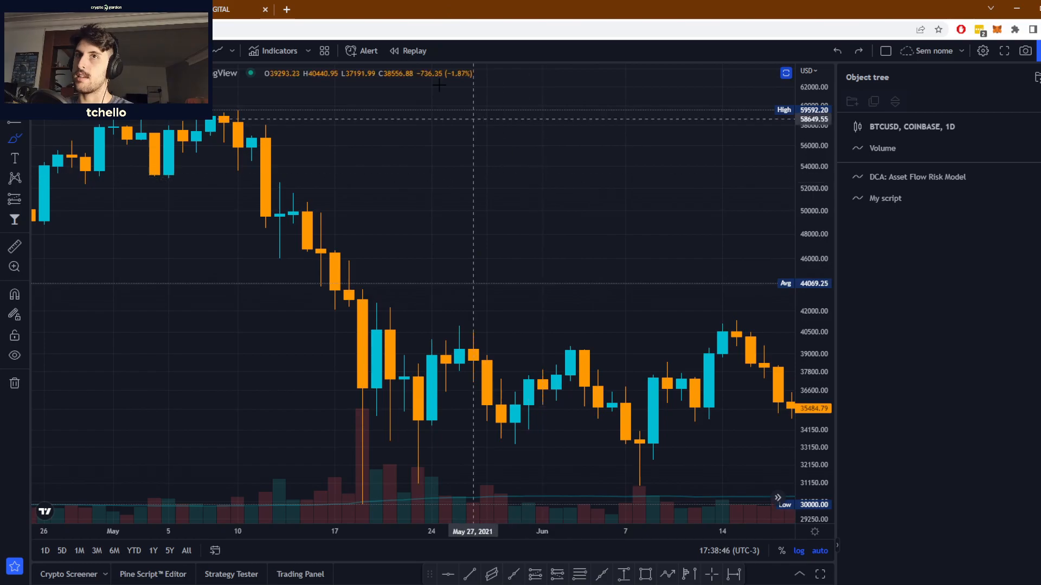
{"action": "left_click", "coordinate": [235, 10]}
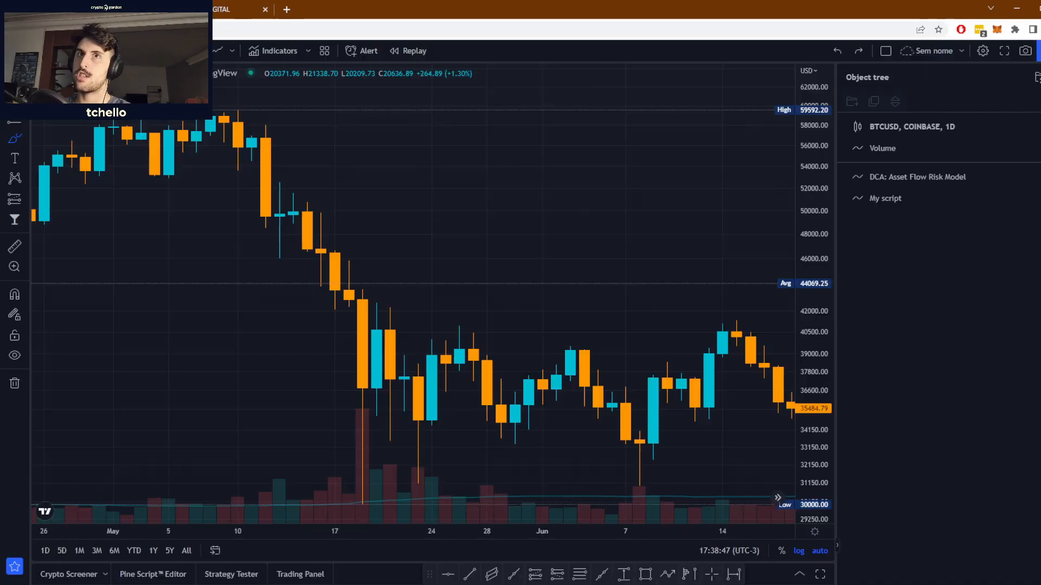
{"action": "mouse_move", "coordinate": [362, 429]}
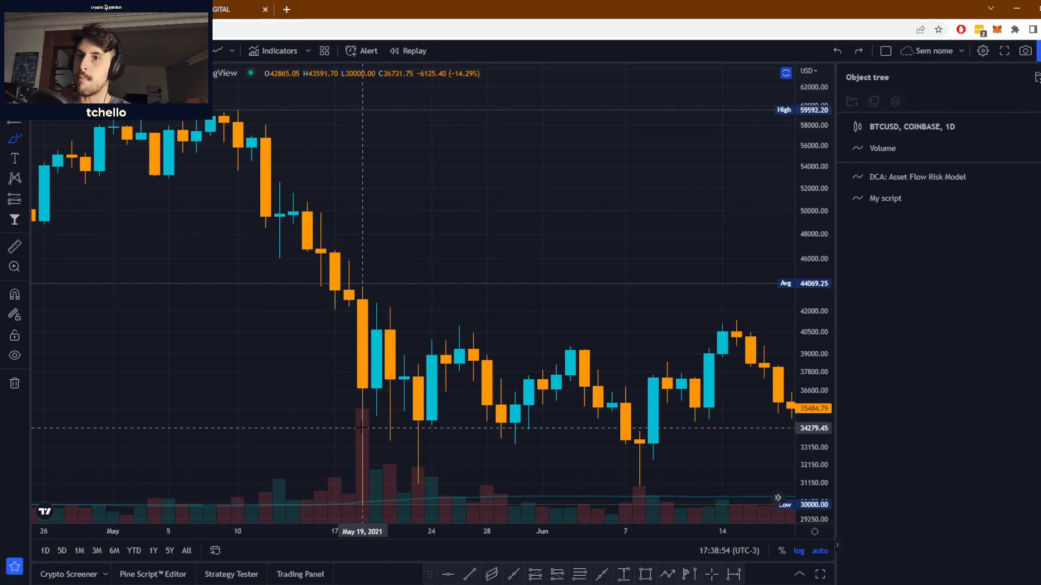
{"action": "mouse_move", "coordinate": [472, 286]}
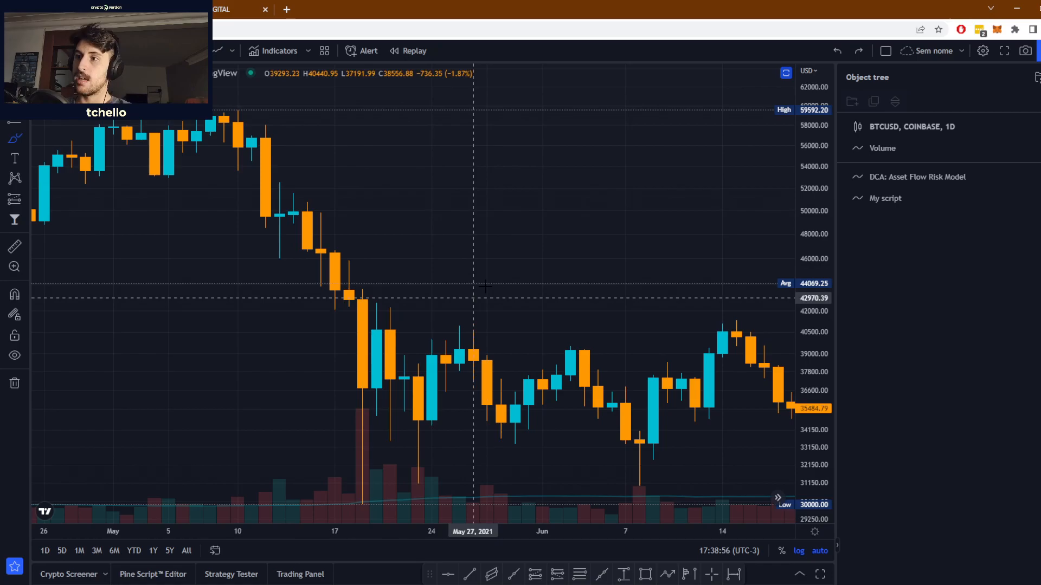
{"action": "mouse_move", "coordinate": [487, 286]}
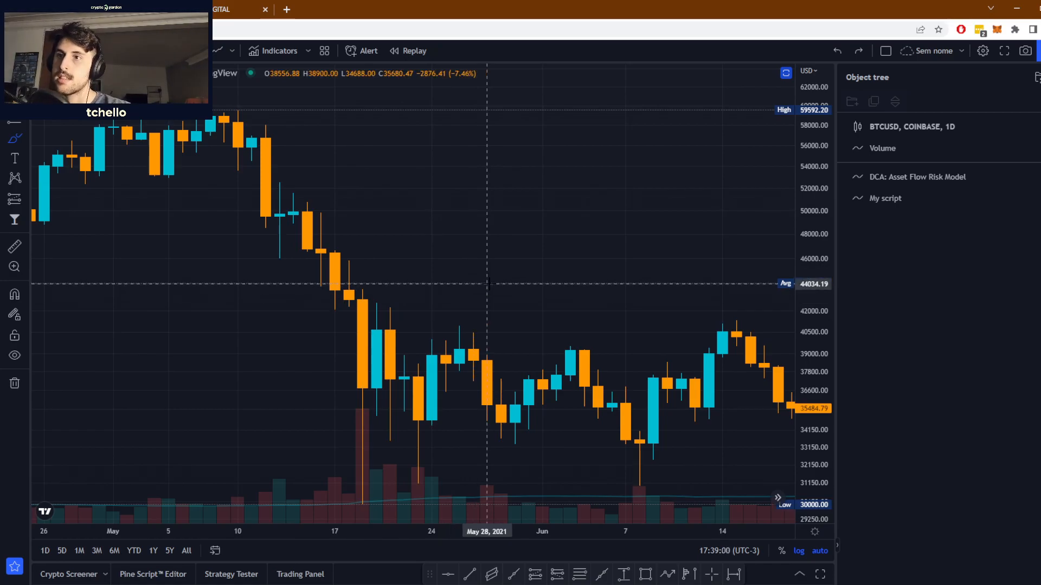
{"action": "left_click", "coordinate": [235, 9]}
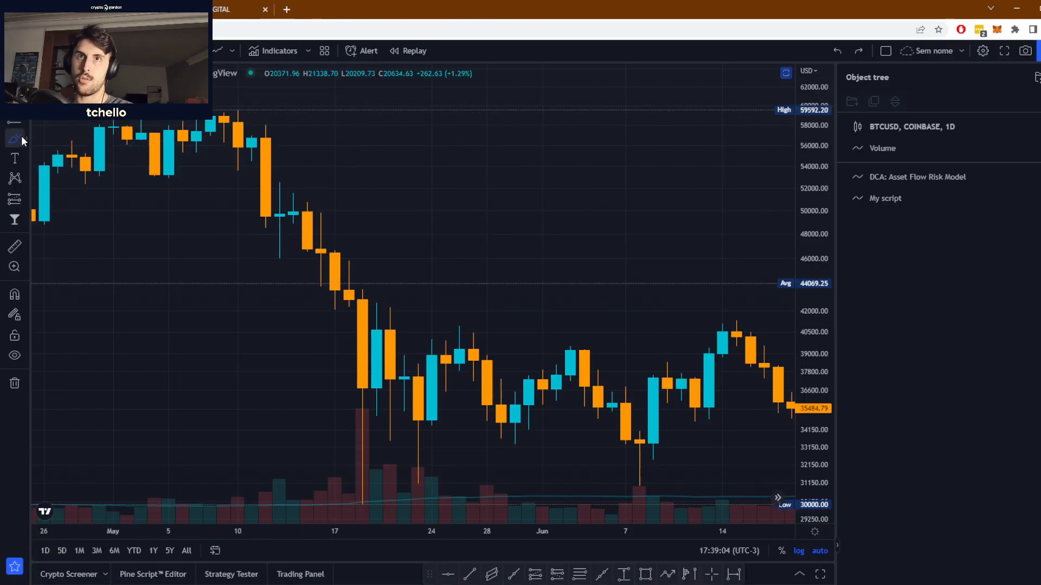
{"action": "mouse_move", "coordinate": [375, 423]}
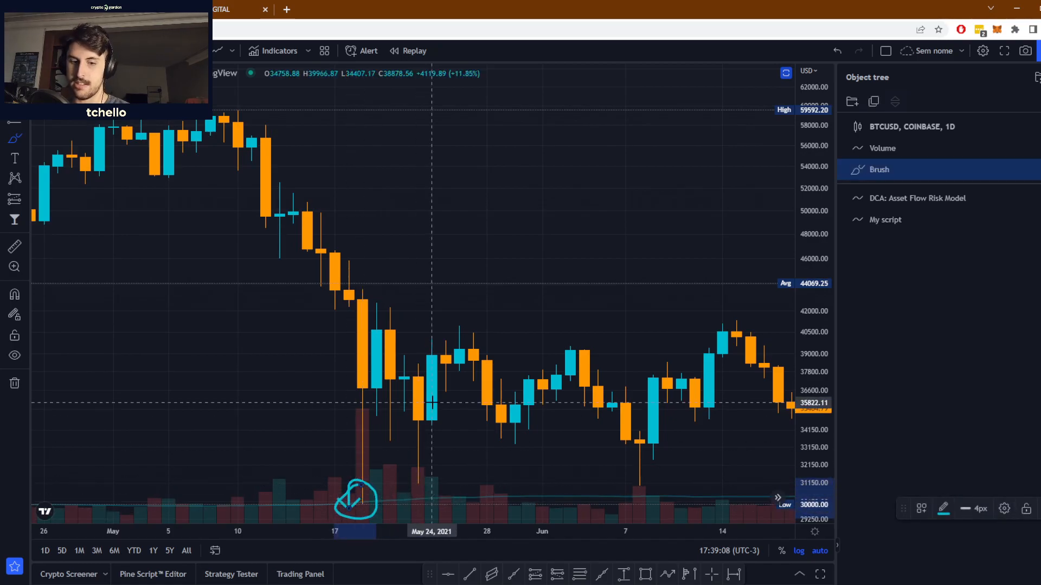
{"action": "left_click", "coordinate": [238, 10]}
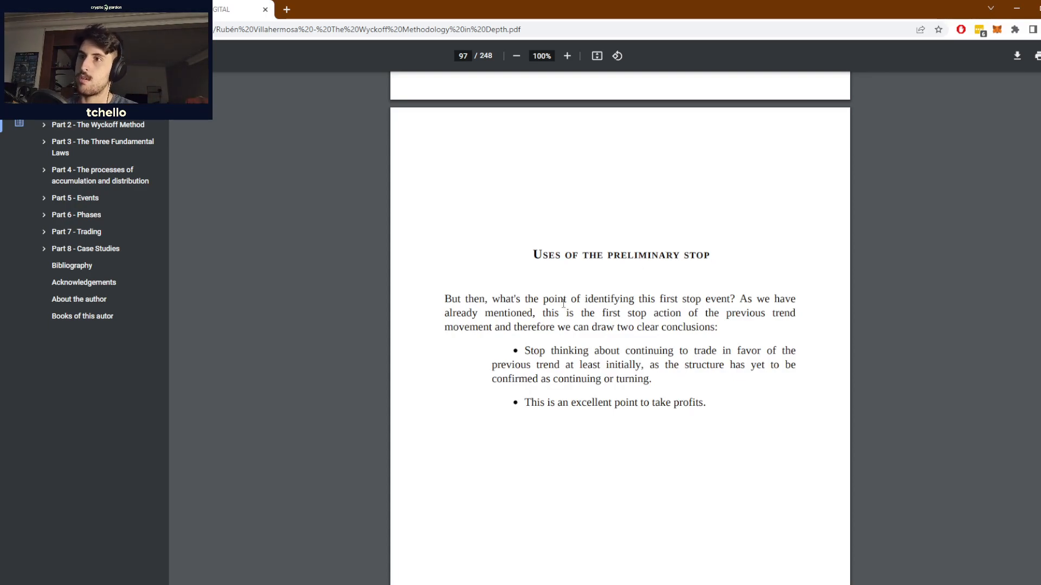
{"action": "mouse_move", "coordinate": [690, 381]}
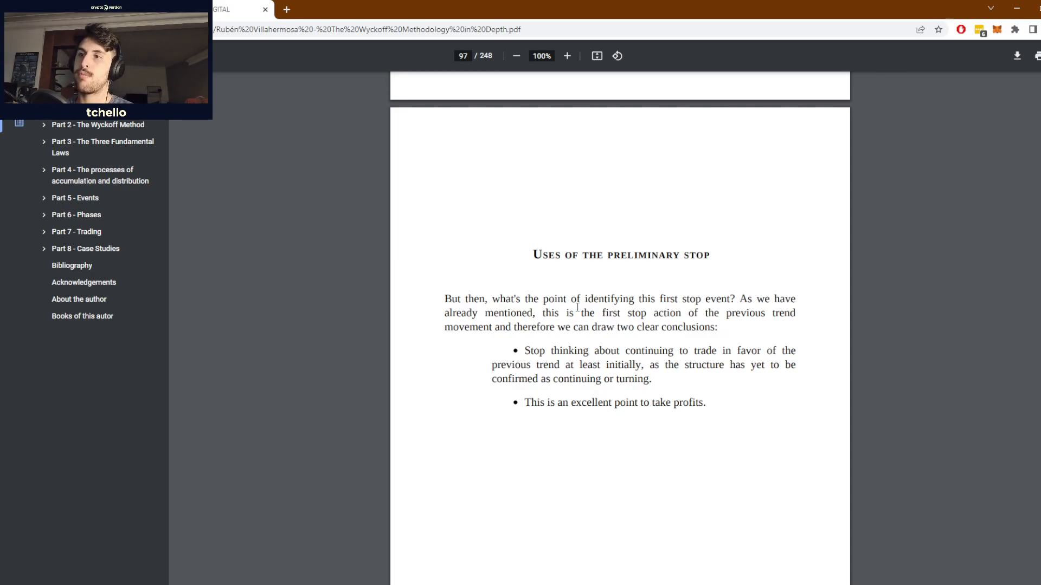
Switch to the BTCUSD chart, adjust the view to span April–August 2021, then resume reading the preliminary-stop page
{"action": "left_click", "coordinate": [235, 10]}
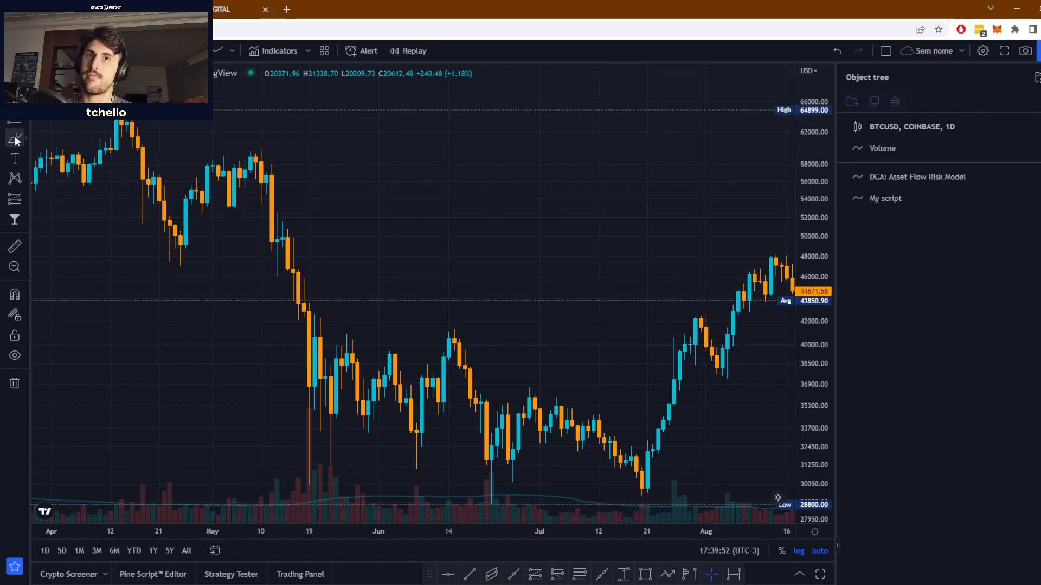
{"action": "left_click_drag", "start_coordinate": [262, 206], "coordinate": [329, 332]}
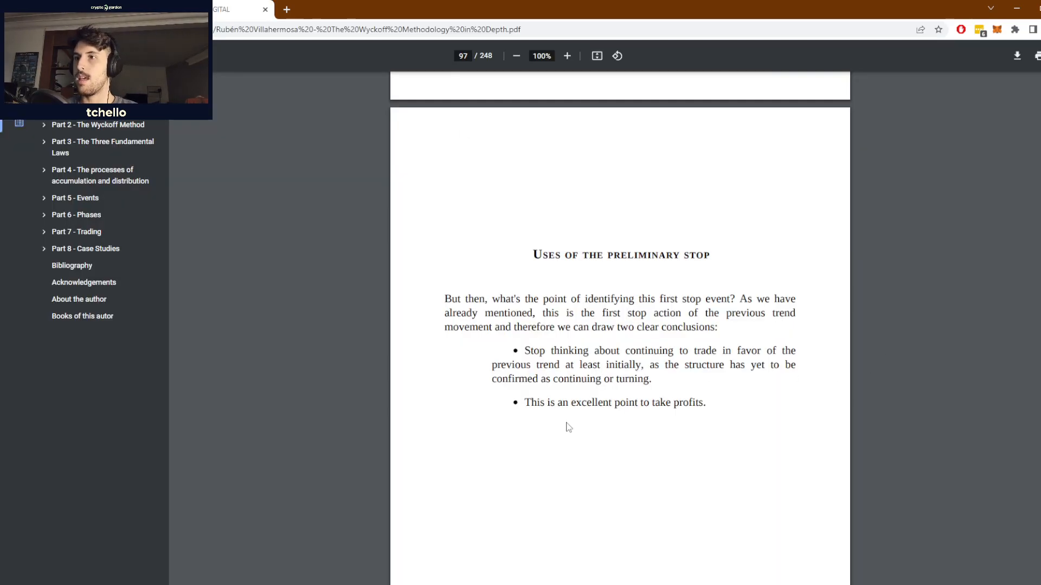
{"action": "mouse_move", "coordinate": [628, 419]}
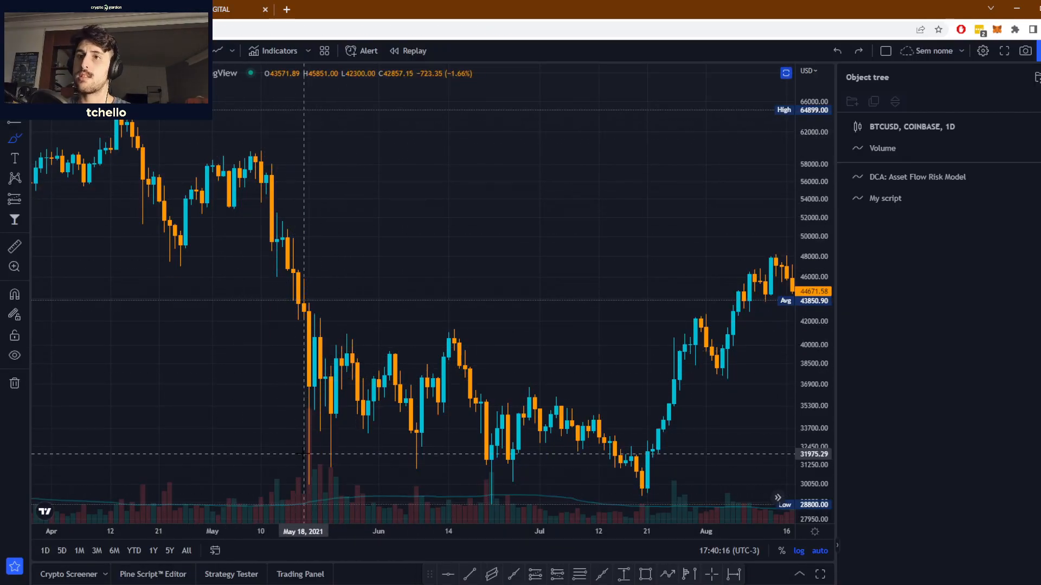
{"action": "left_click", "coordinate": [236, 10]}
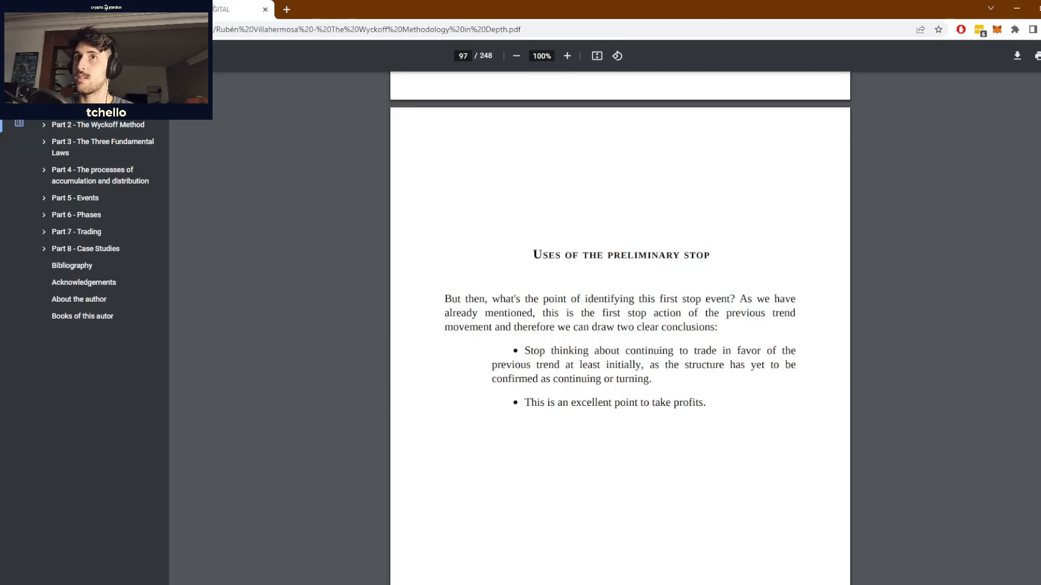
{"action": "scroll", "scroll_direction": "down", "scroll_amount": 3}
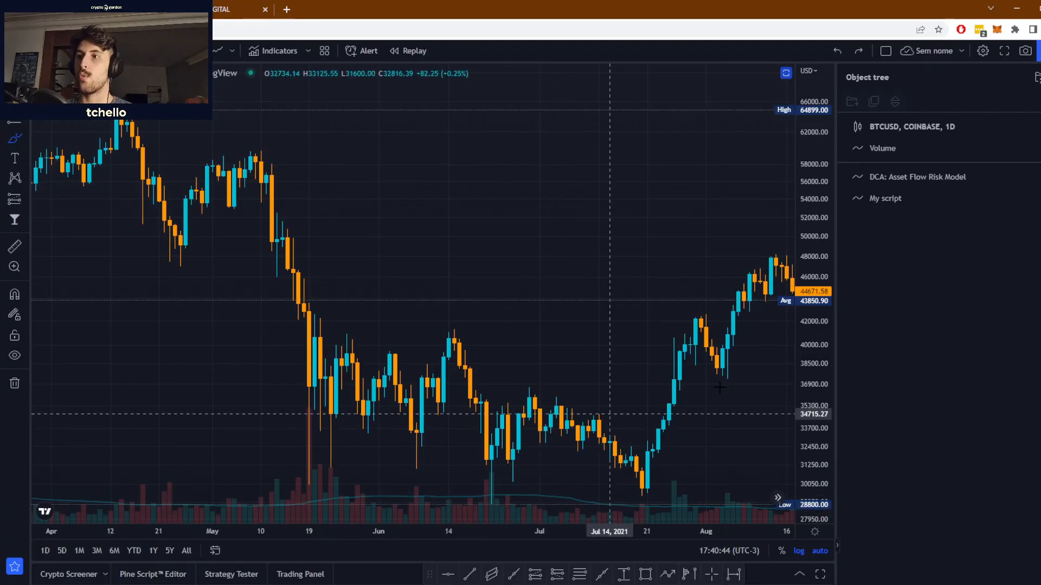
Brush a circle and arrow at the July 20, 2021 BTCUSD low near 30,000, then return to the PDF
{"action": "left_click", "coordinate": [14, 138]}
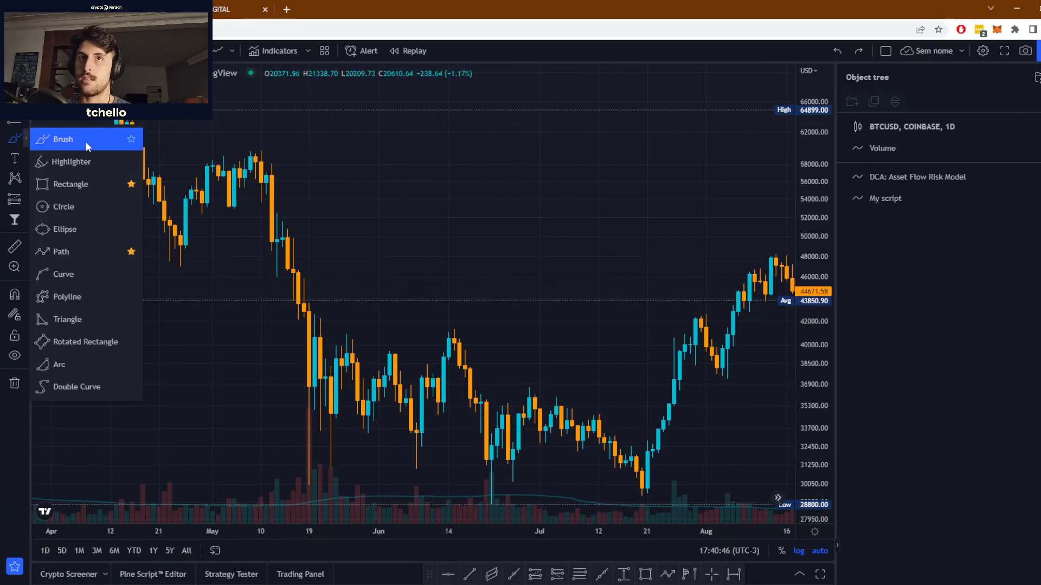
{"action": "left_click", "coordinate": [63, 138]}
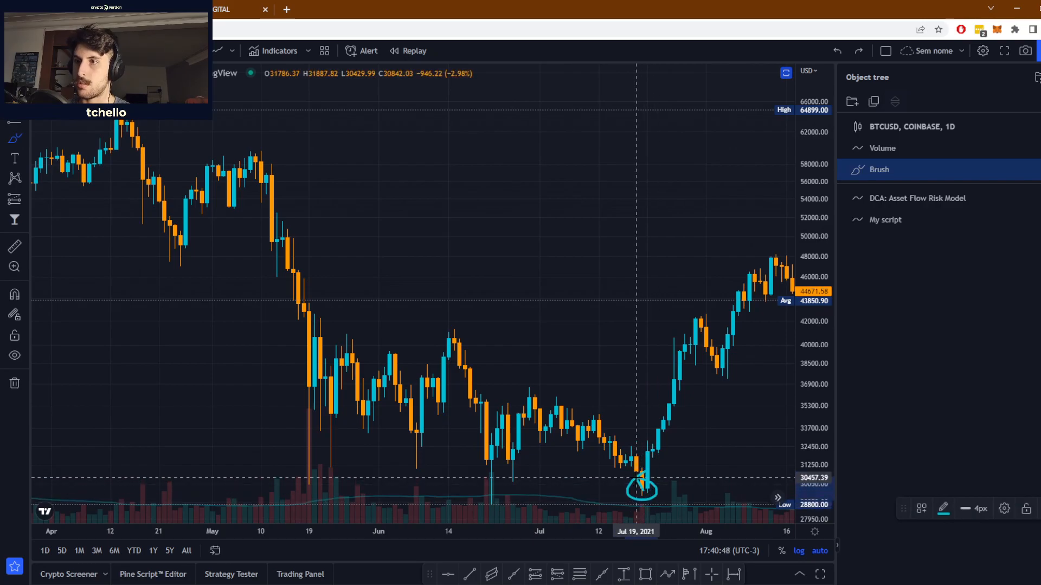
{"action": "left_click_drag", "start_coordinate": [654, 500], "coordinate": [700, 359]}
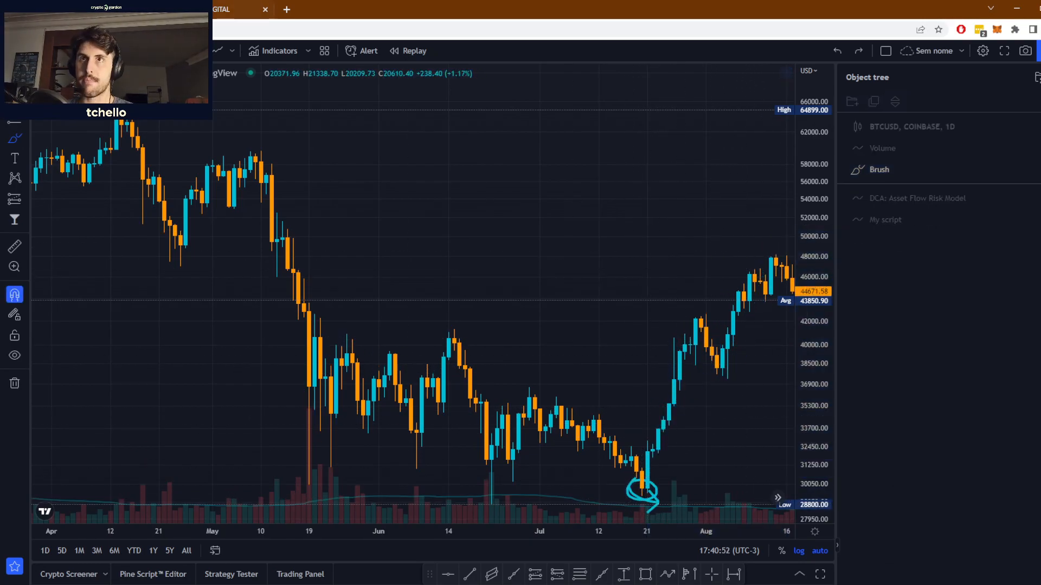
{"action": "left_click", "coordinate": [235, 10]}
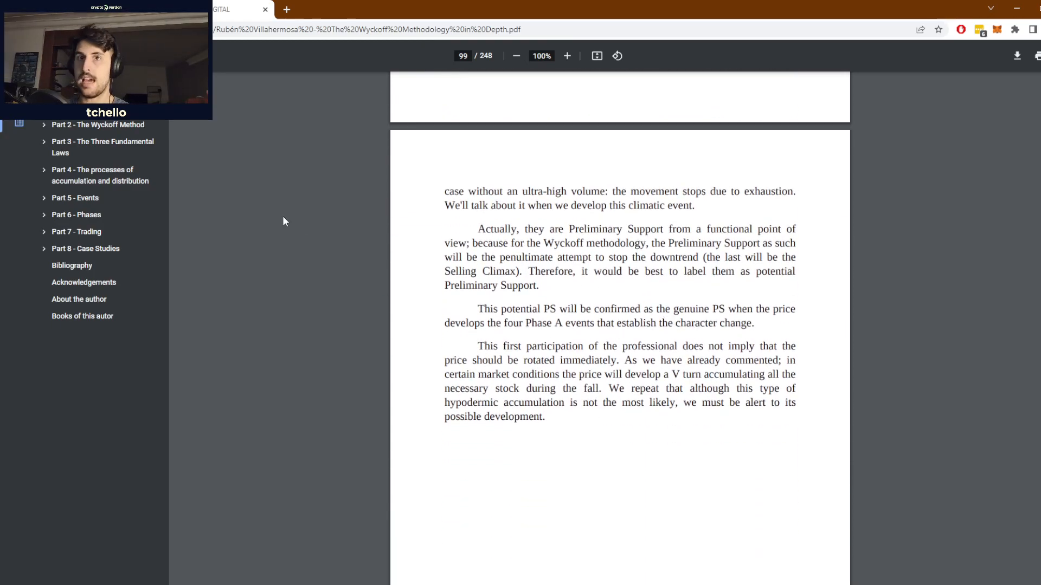
Scroll the Wyckoff PDF down to the Preliminary Supply heading
{"action": "scroll", "scroll_direction": "down", "scroll_amount": 3}
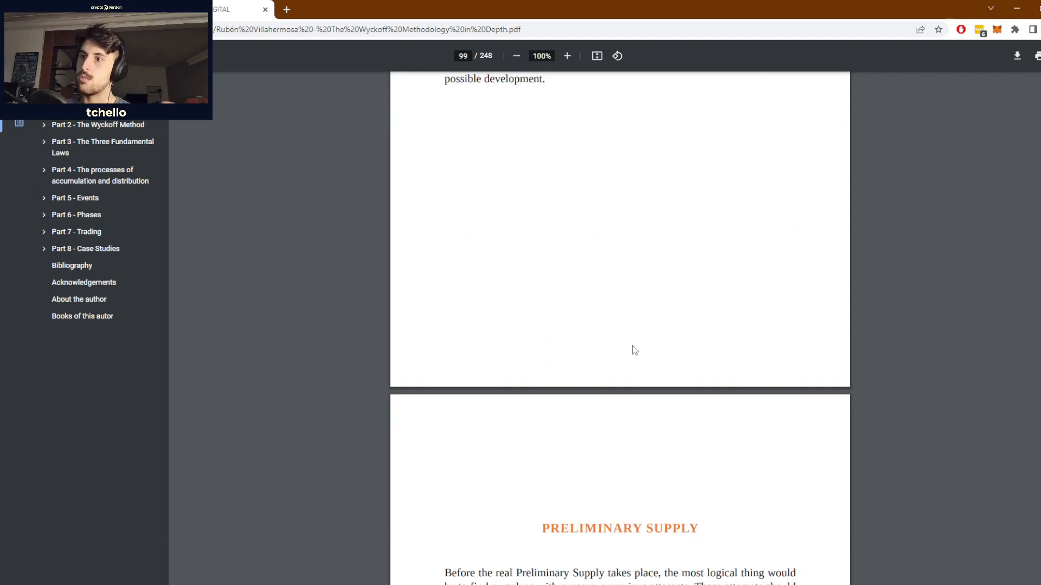
{"action": "scroll", "scroll_direction": "down", "scroll_amount": 3}
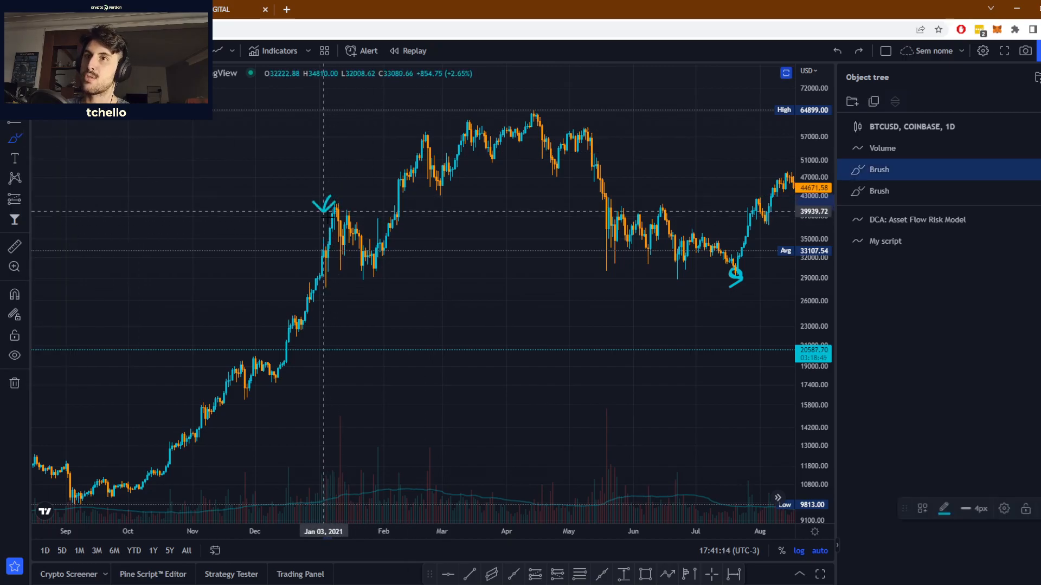
Brush a circle around the January 4, 2021 BTCUSD high near 40,000, then return to the PDF
{"action": "left_click", "coordinate": [236, 10]}
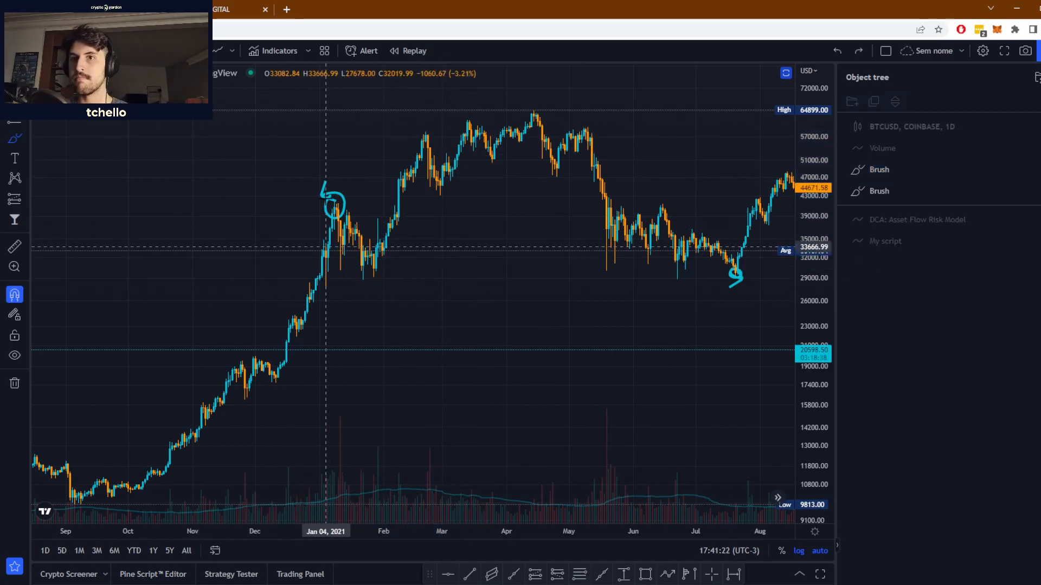
{"action": "left_click", "coordinate": [235, 10]}
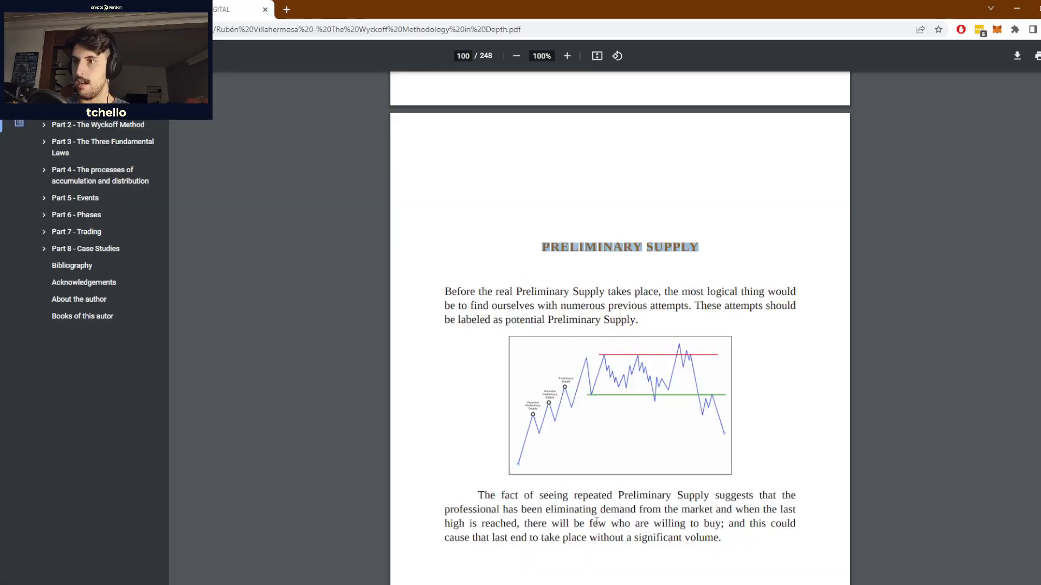
{"action": "scroll", "scroll_direction": "down", "scroll_amount": 3}
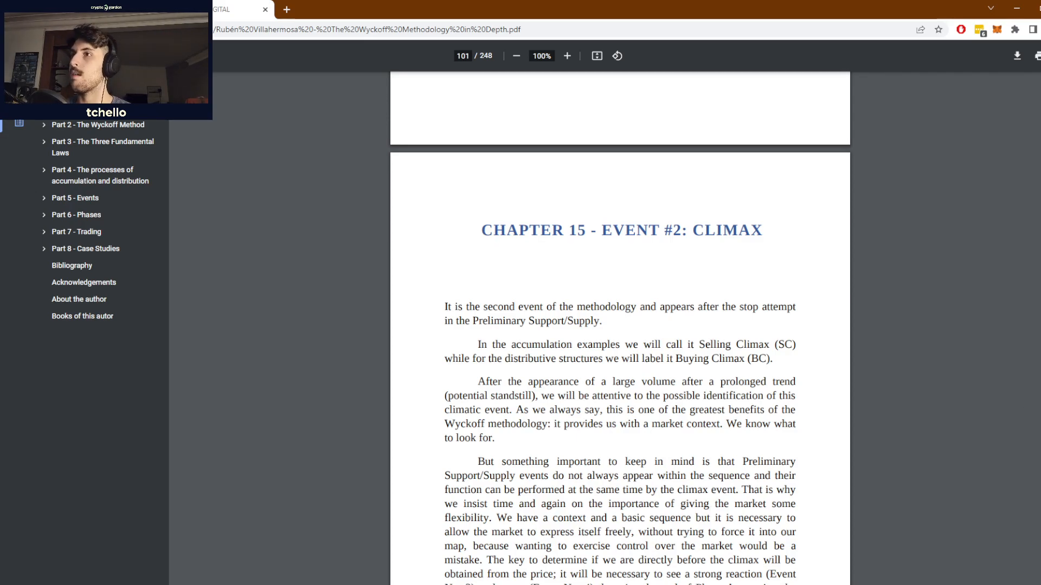
{"action": "scroll", "scroll_direction": "up", "scroll_amount": 3}
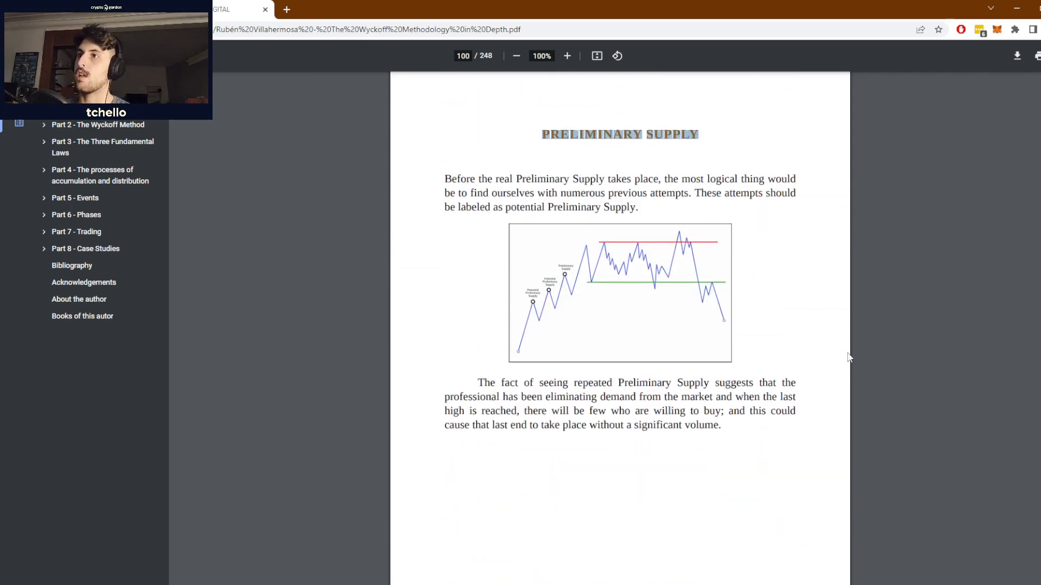